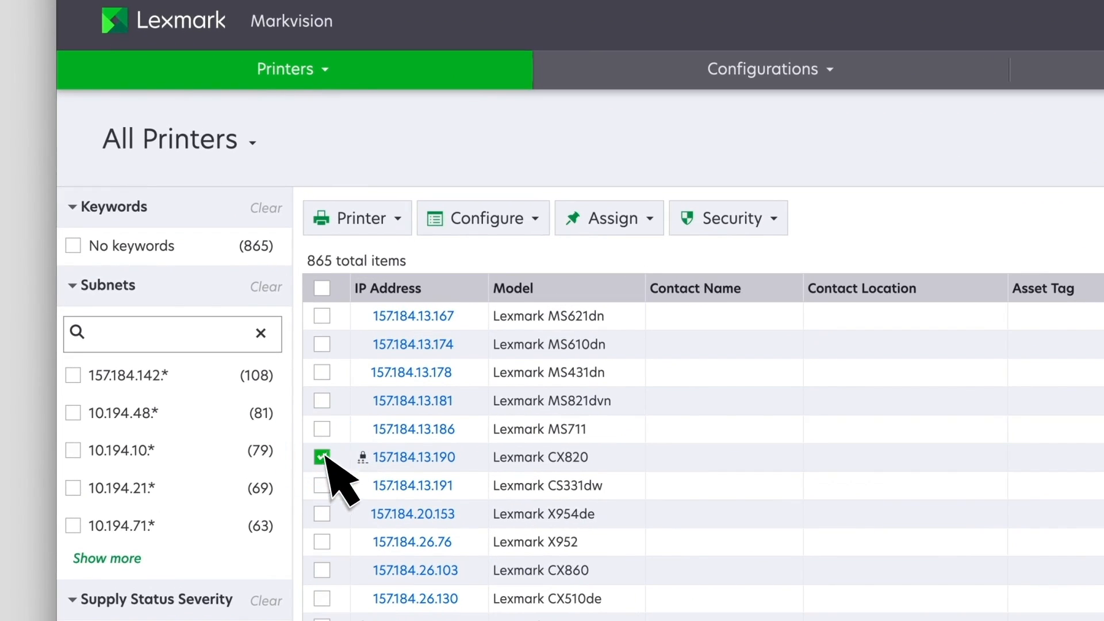
Step: Create 'Print settings configuration' from the CX820 at 157.184.13.190, including advanced security settings
{"action": "left_click", "coordinate": [483, 217]}
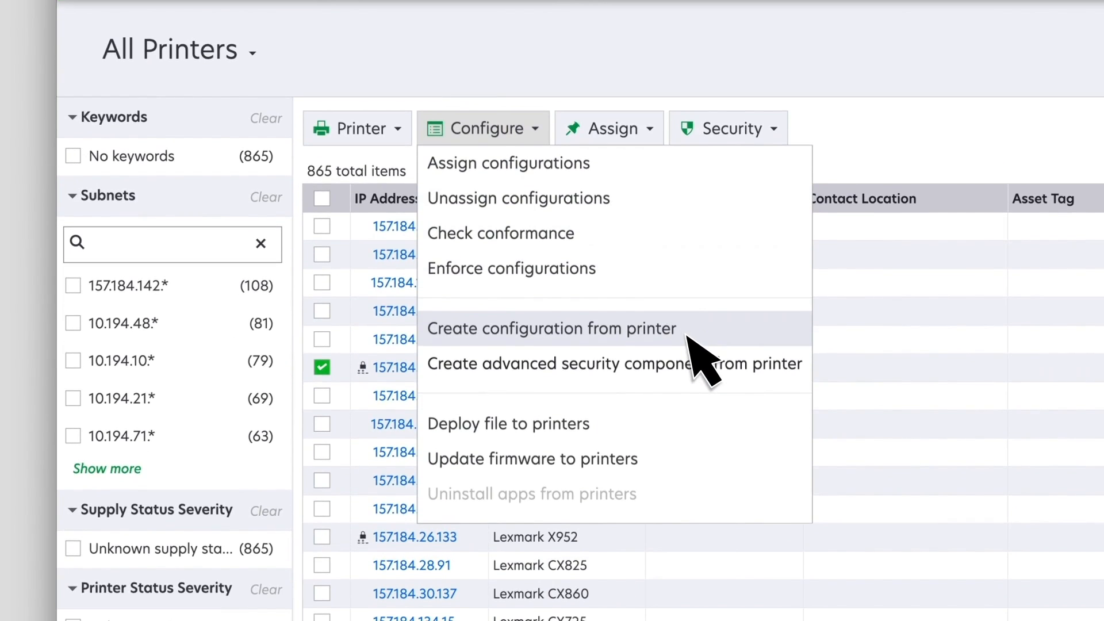
{"action": "left_click", "coordinate": [552, 328]}
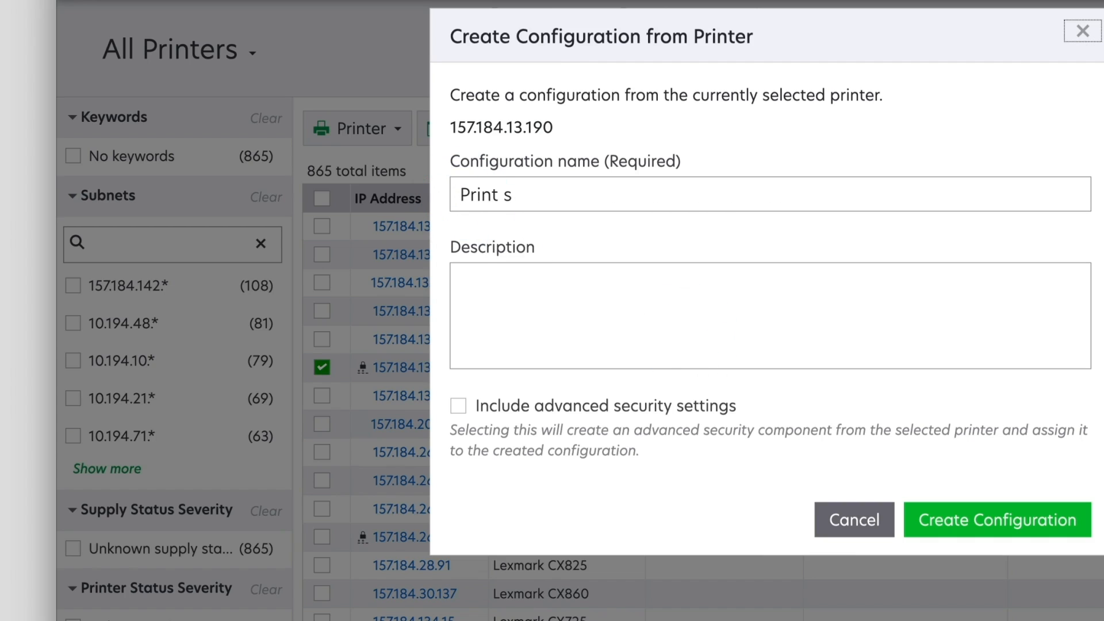
{"action": "type", "text": "Printer settings"}
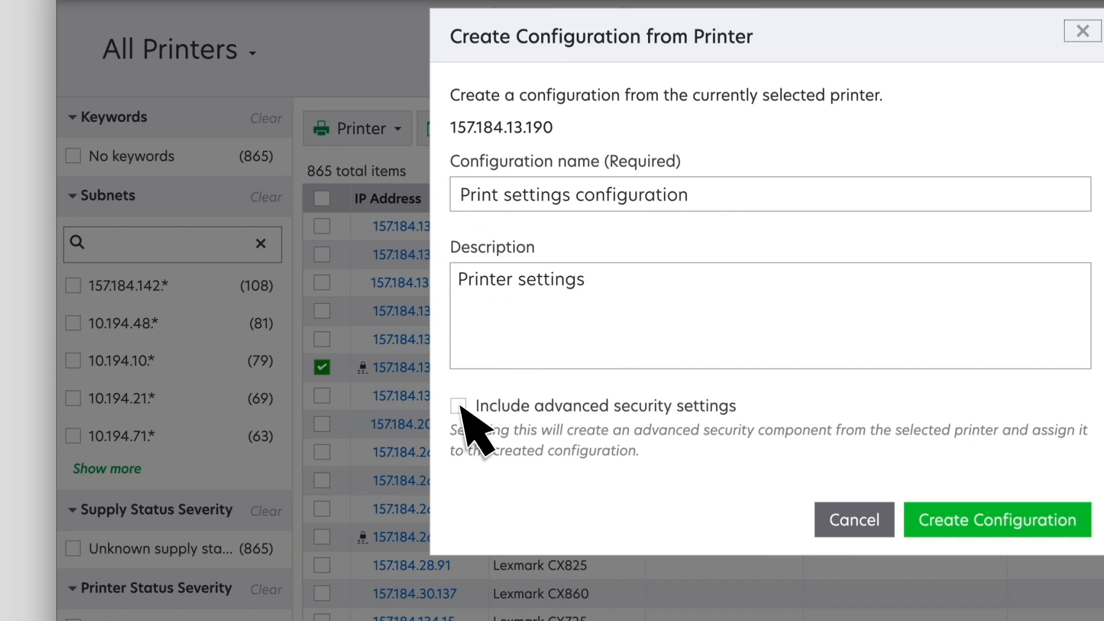
{"action": "left_click", "coordinate": [458, 405]}
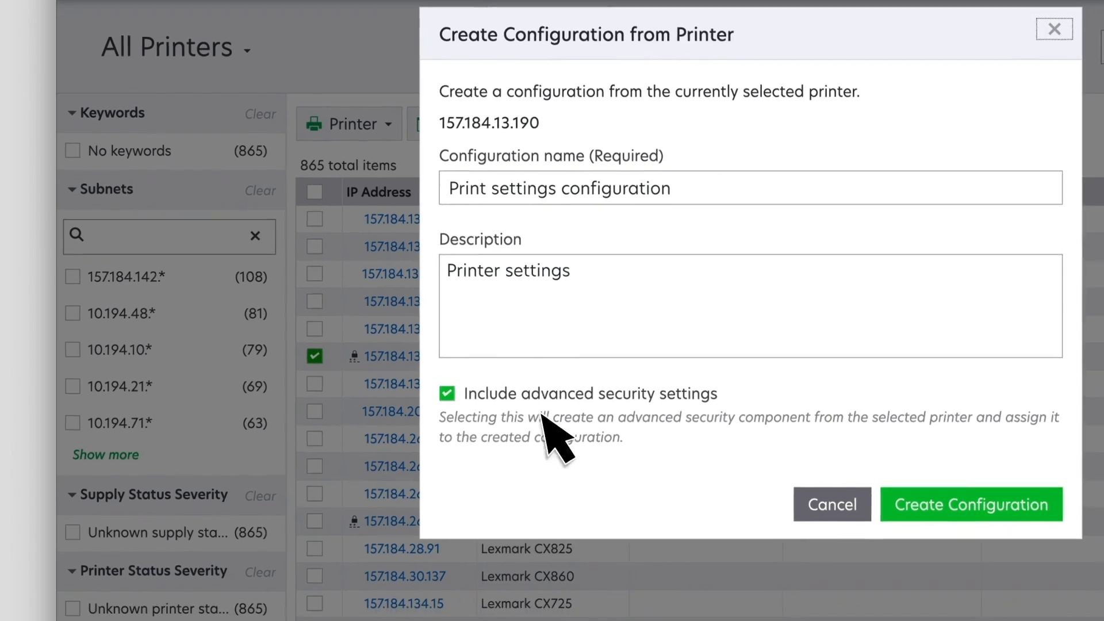
{"action": "left_click", "coordinate": [971, 504]}
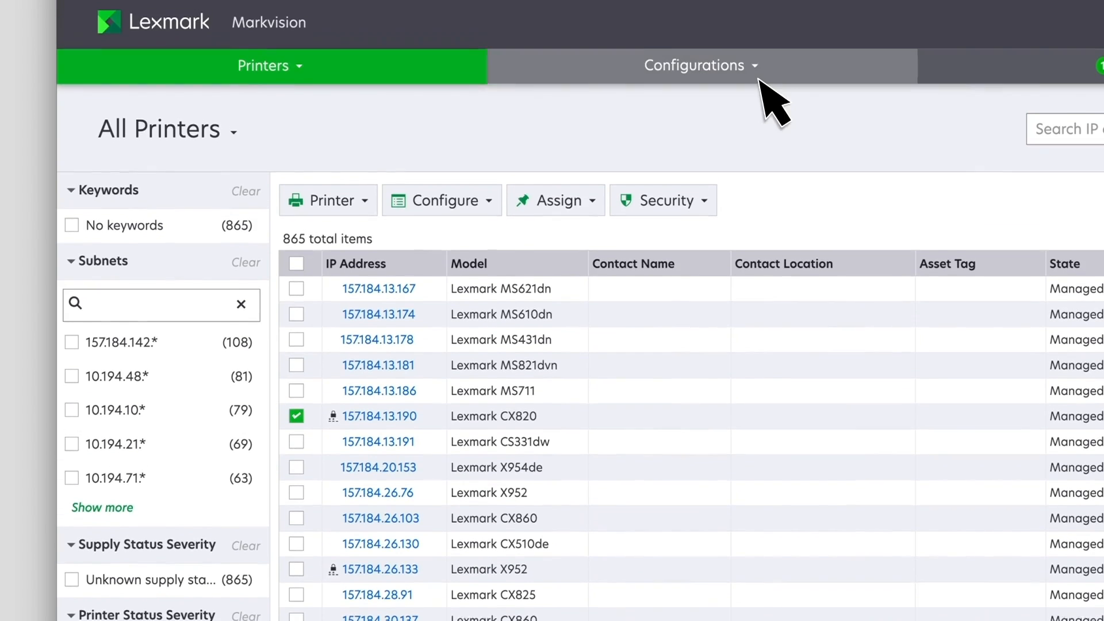
Step: Save a new local account password in the Account-based authentication security component
{"action": "left_click", "coordinate": [696, 66]}
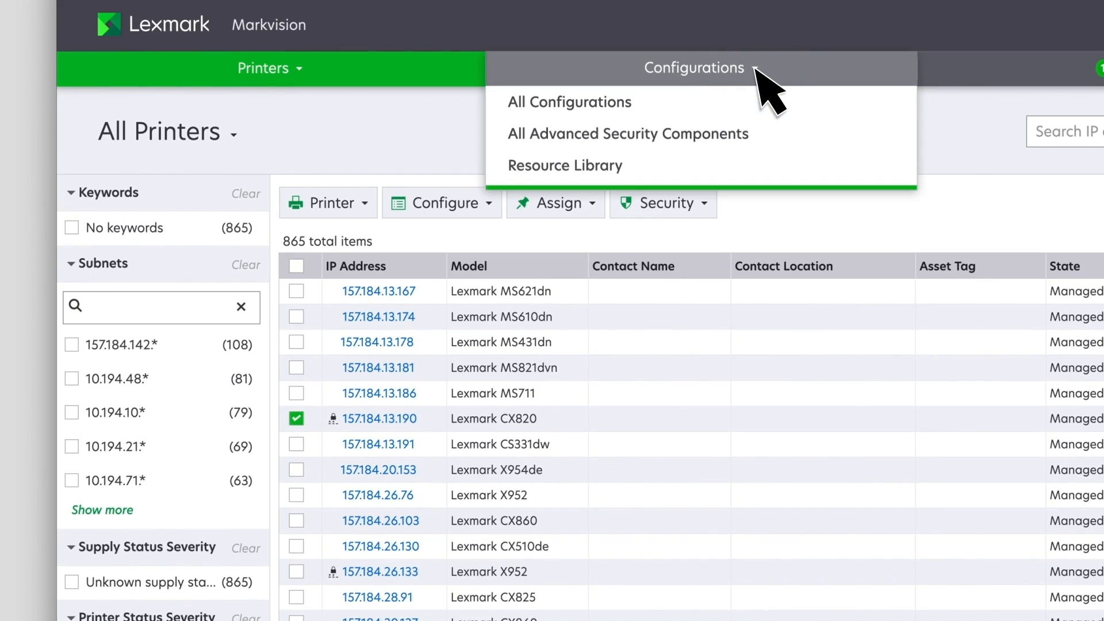
{"action": "mouse_move", "coordinate": [627, 134]}
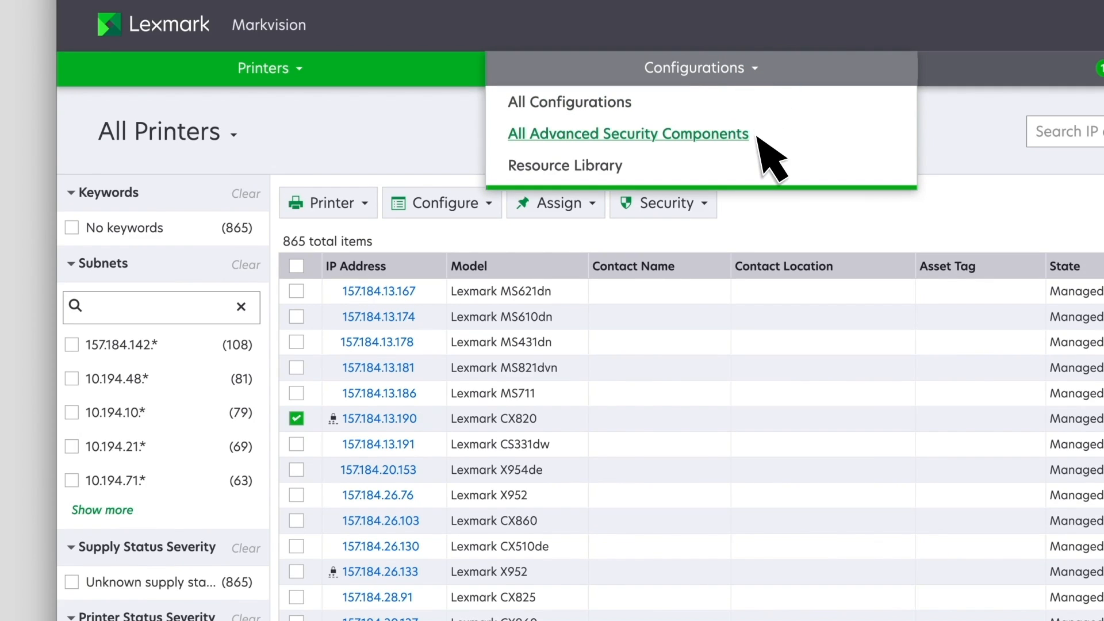
{"action": "left_click", "coordinate": [628, 134]}
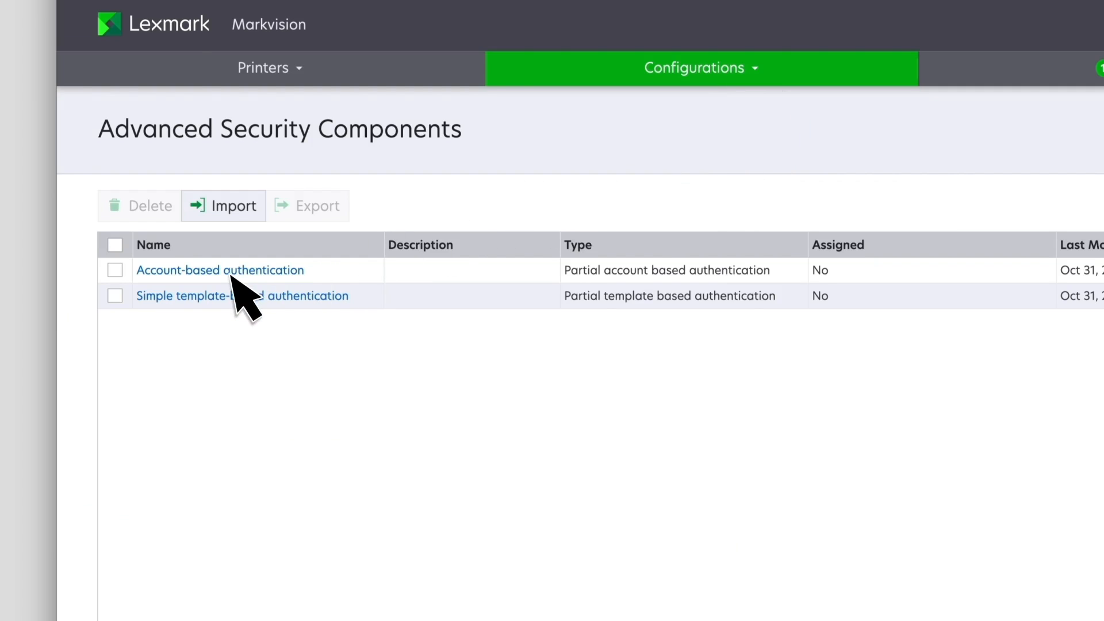
{"action": "left_click", "coordinate": [220, 270]}
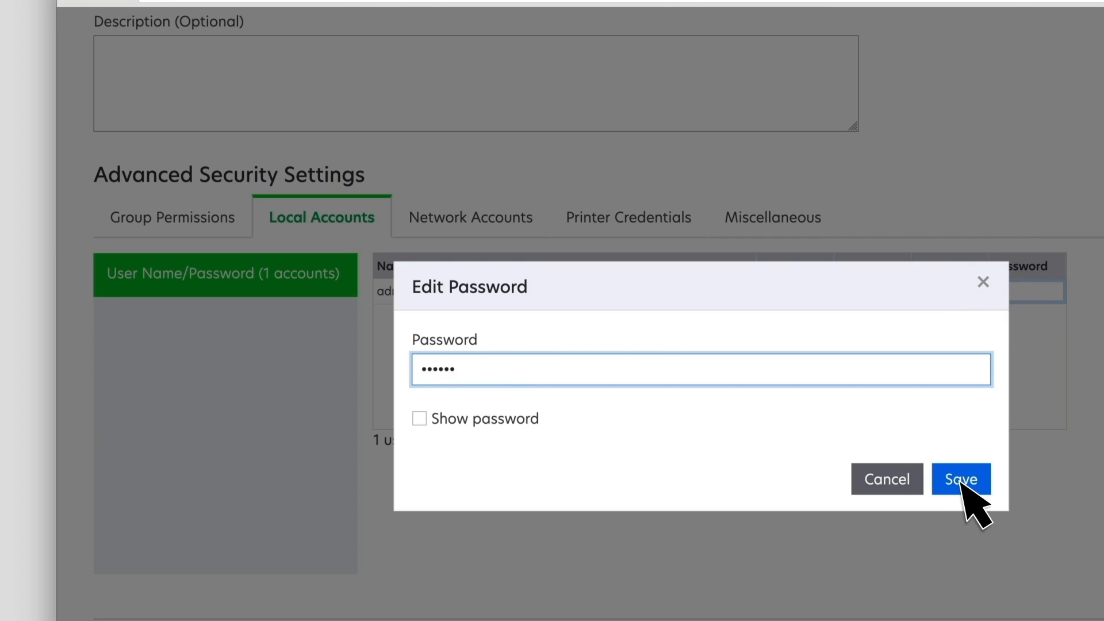
{"action": "left_click", "coordinate": [960, 479]}
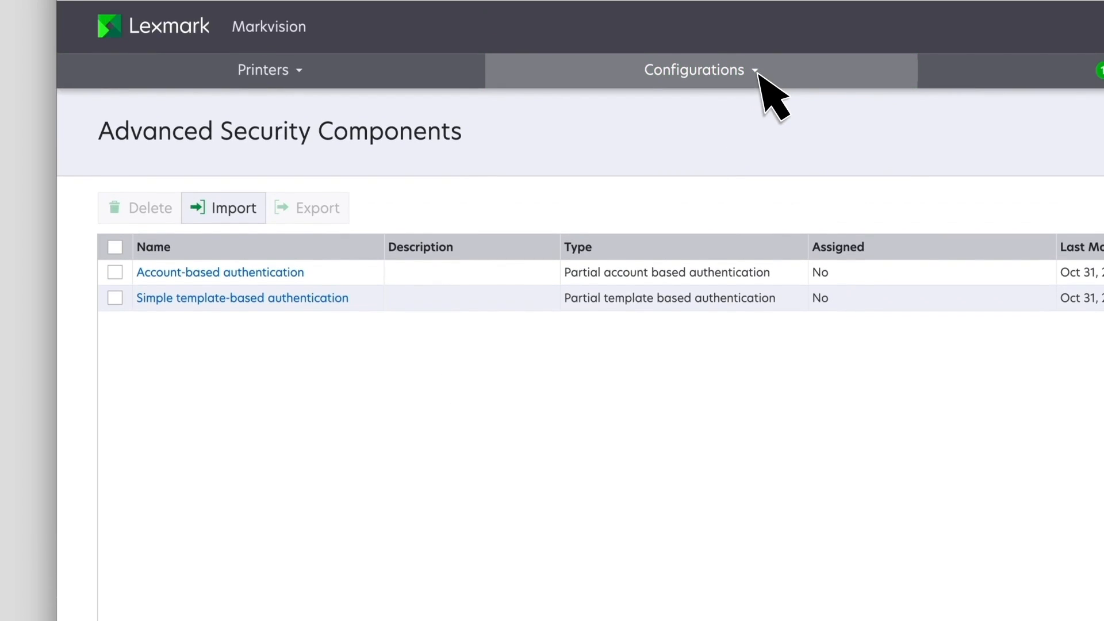
Step: Open 'Printer settings configuration' from All Configurations and scroll to its basic settings
{"action": "left_click", "coordinate": [697, 69]}
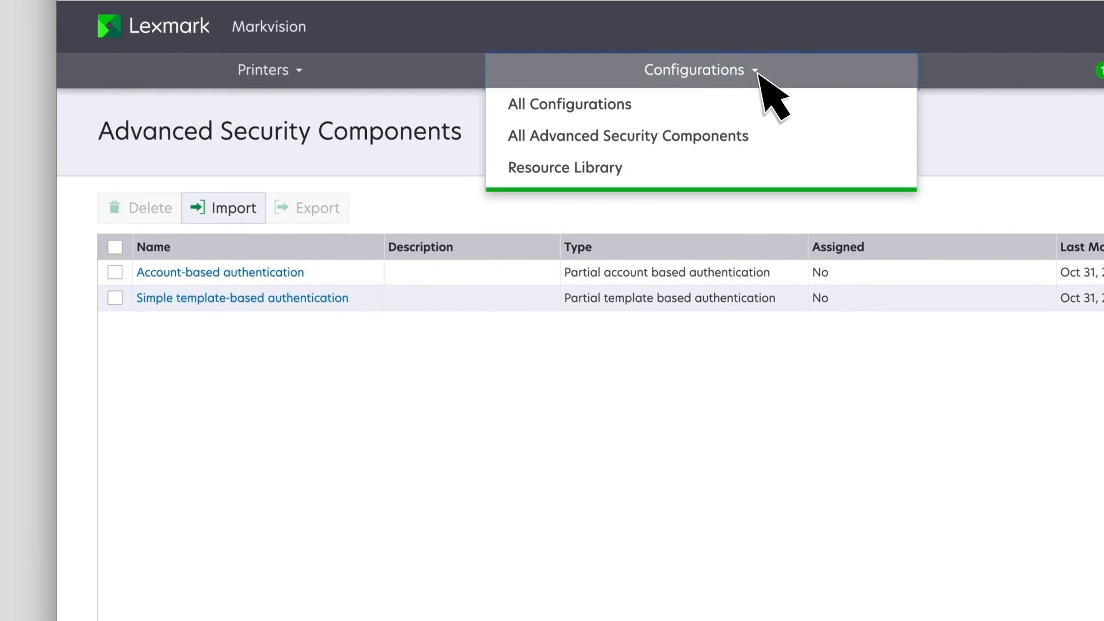
{"action": "left_click", "coordinate": [568, 104]}
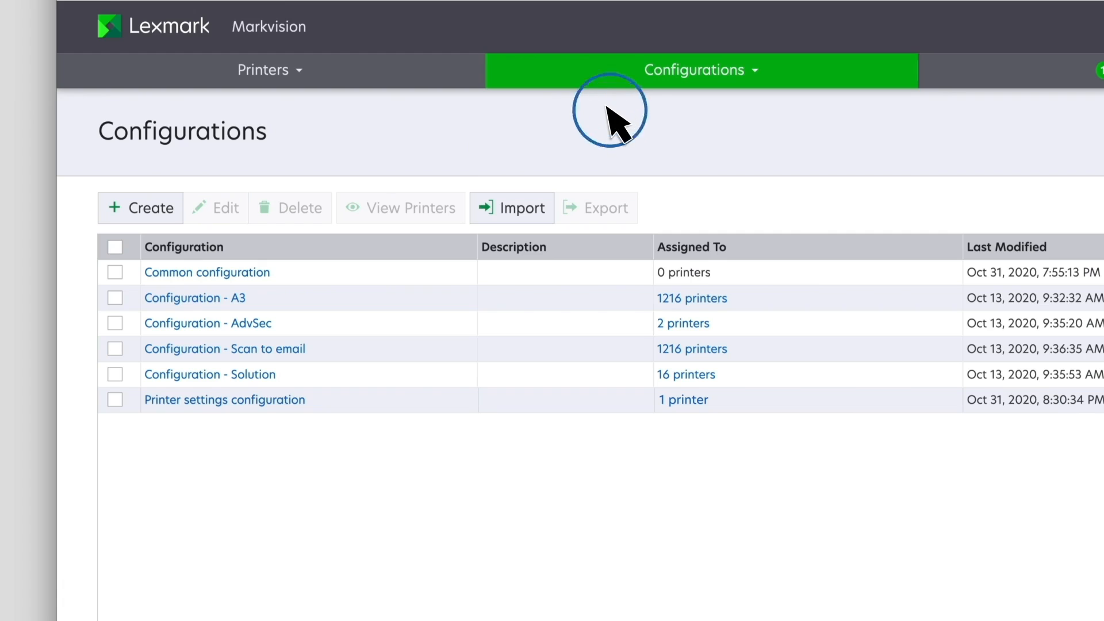
{"action": "mouse_move", "coordinate": [248, 413]}
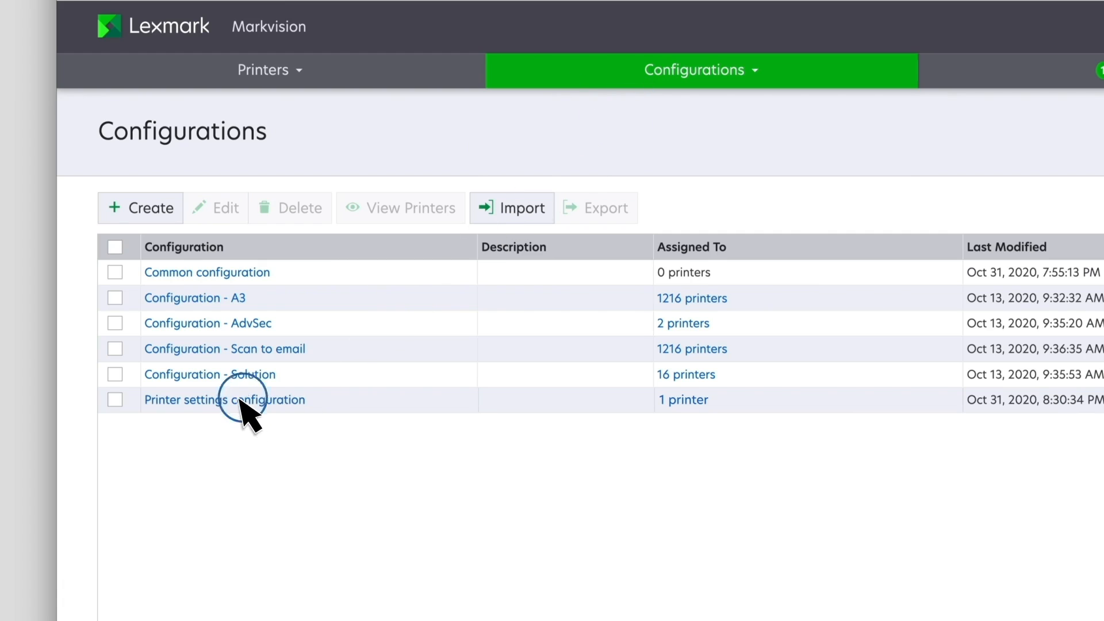
{"action": "left_click", "coordinate": [223, 399]}
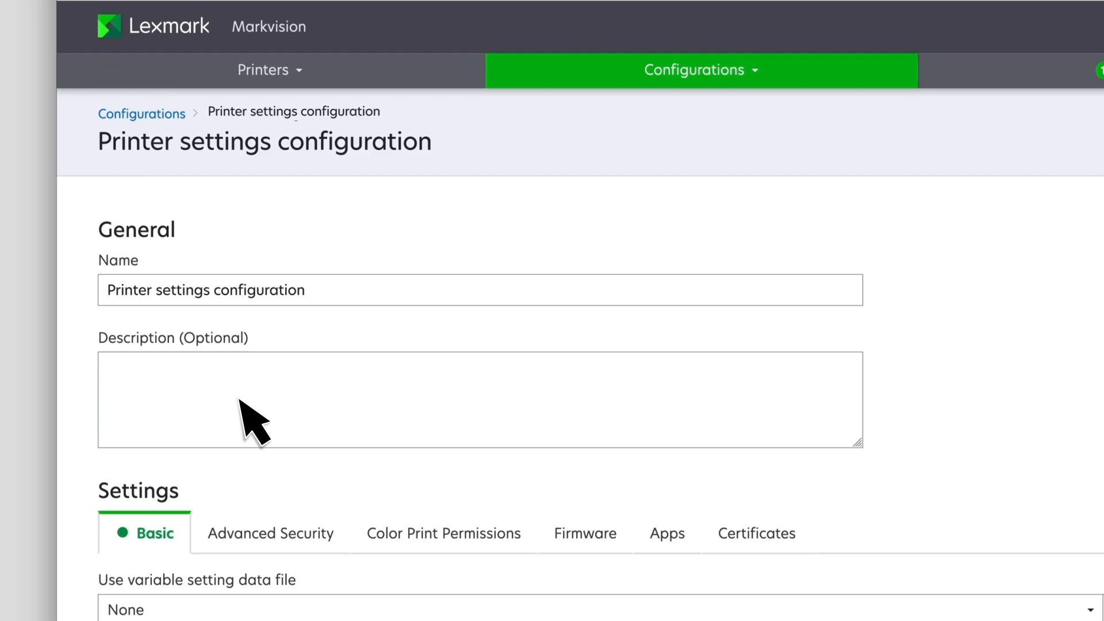
{"action": "scroll", "scroll_direction": "down", "scroll_amount": 3}
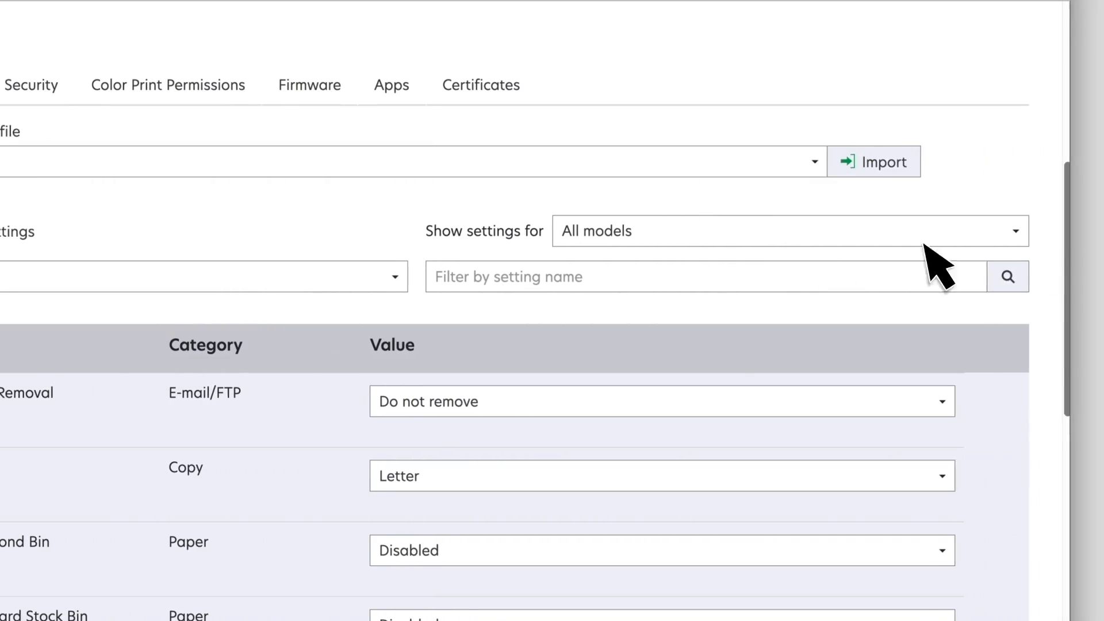
Step: Show all models, include only Assign Feeder and Staple Job, and list included settings only
{"action": "left_click", "coordinate": [790, 232]}
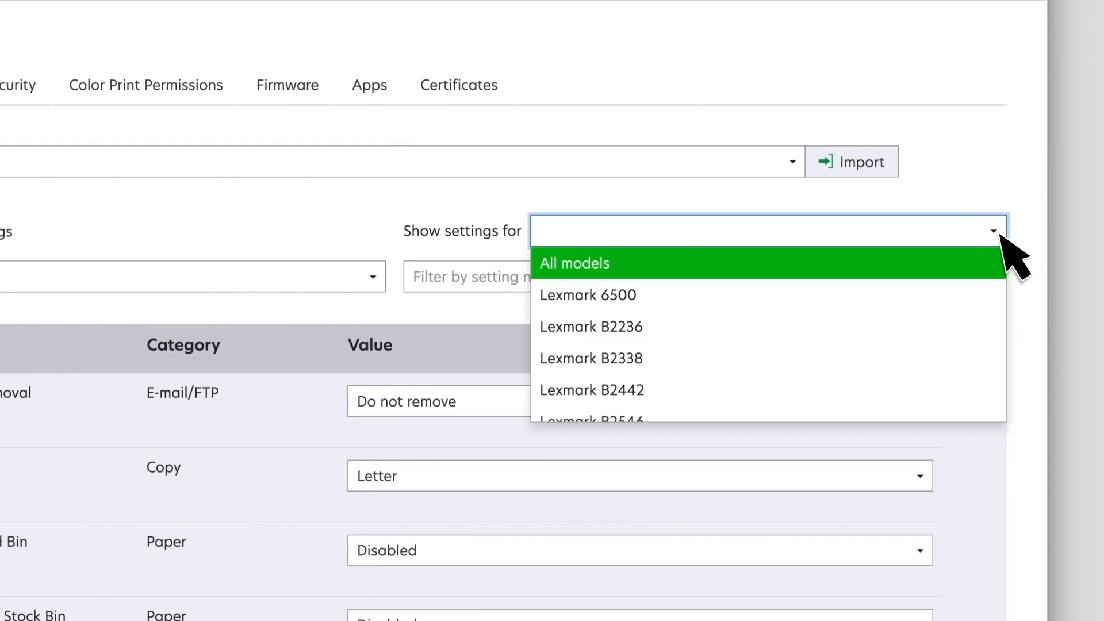
{"action": "left_click", "coordinate": [575, 263]}
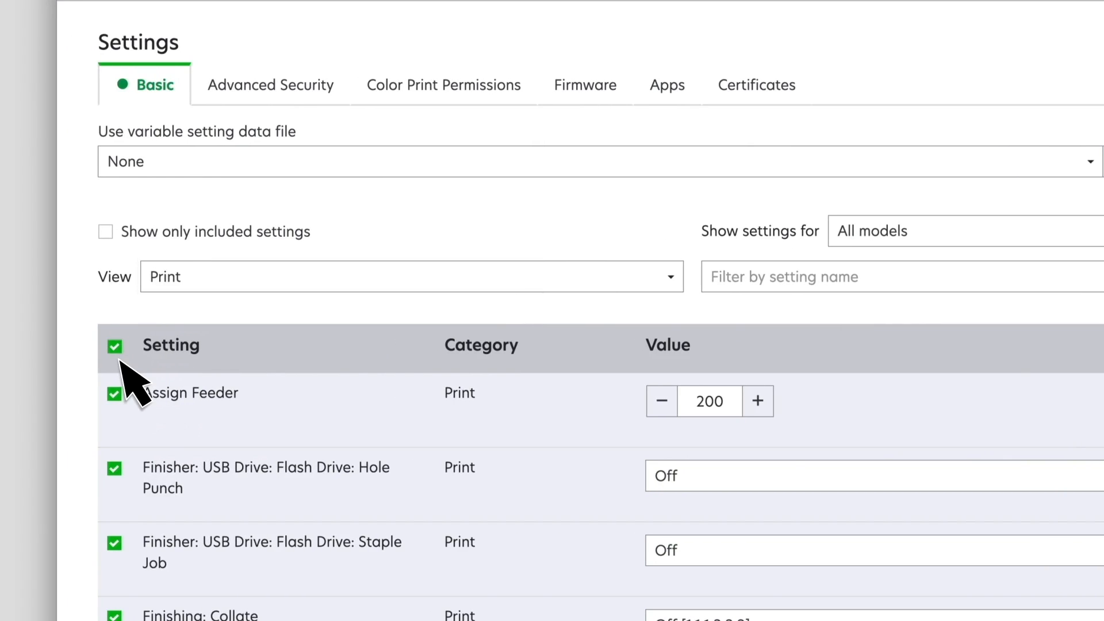
{"action": "left_click", "coordinate": [114, 346]}
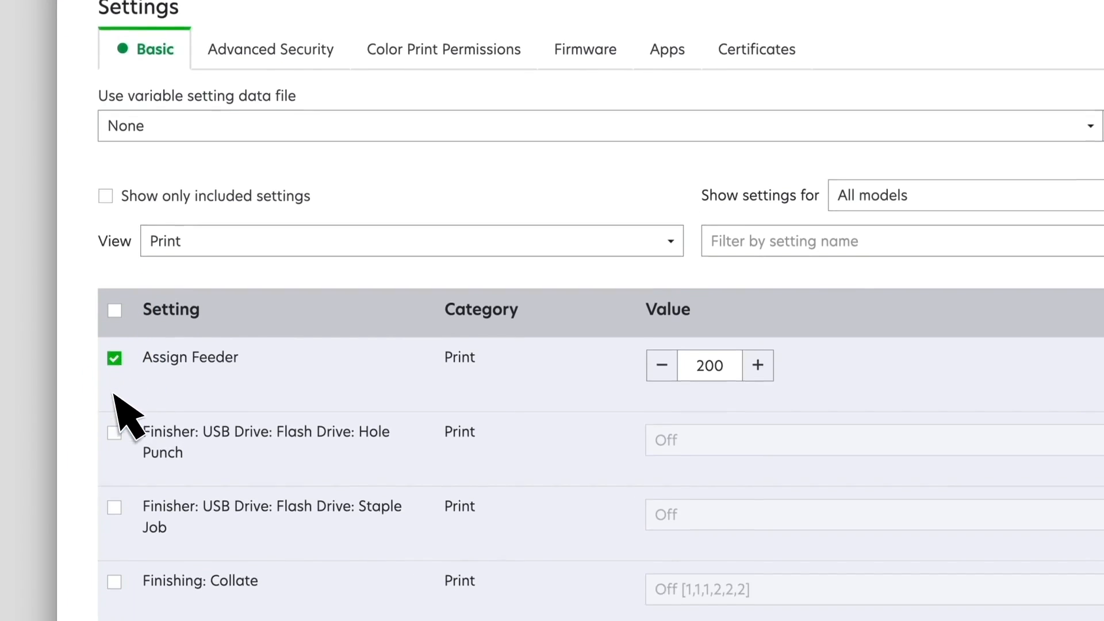
{"action": "left_click", "coordinate": [114, 455]}
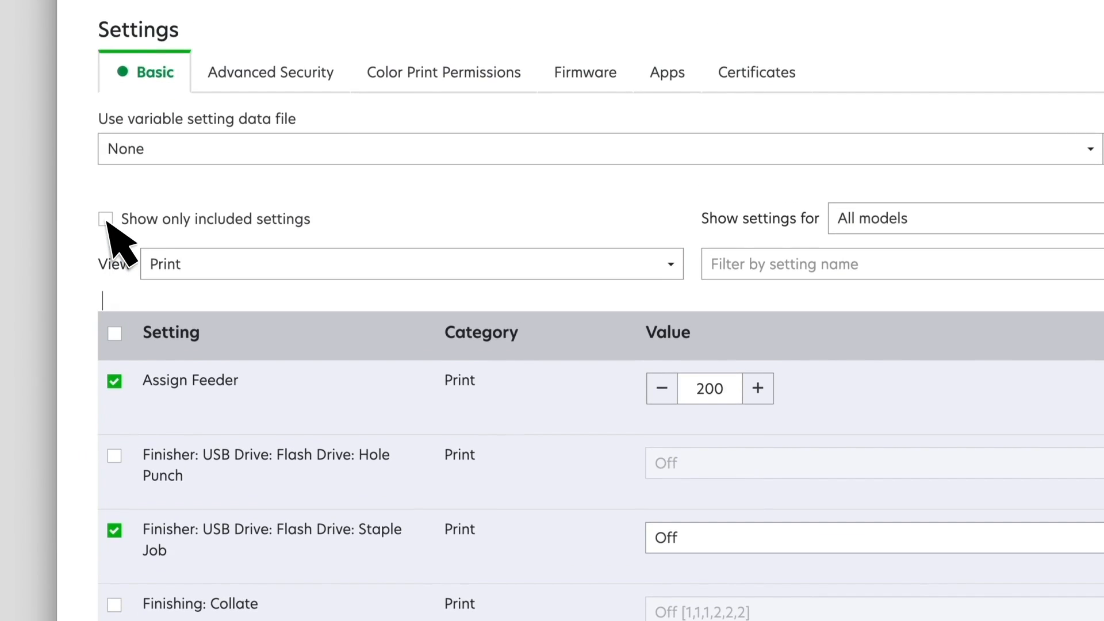
{"action": "left_click", "coordinate": [113, 220]}
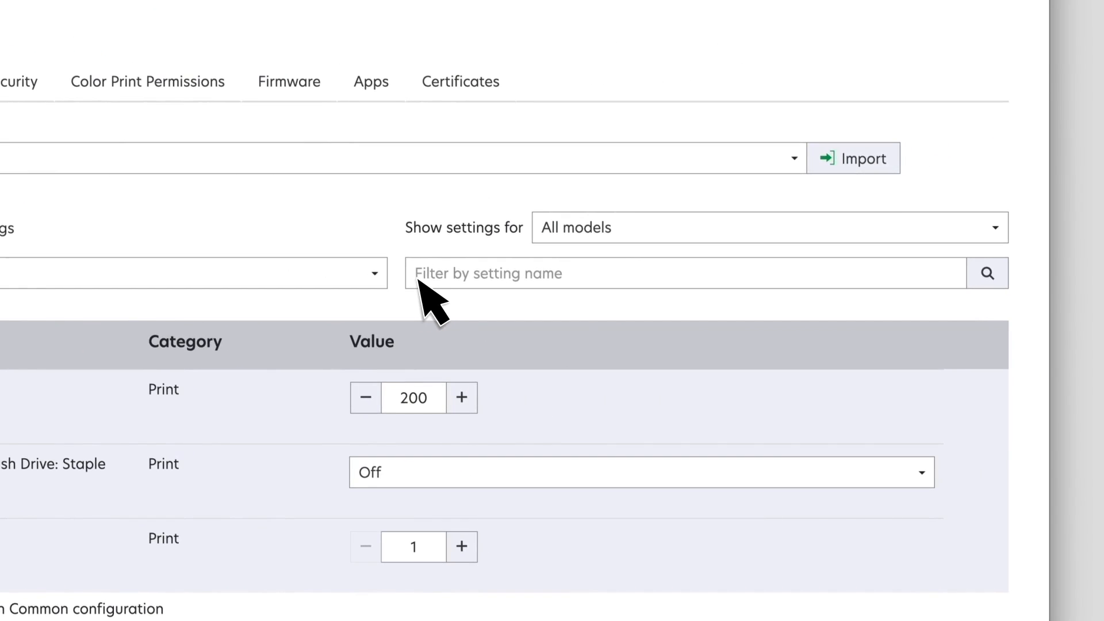
Step: Include the Contact Name basic setting with the value ${contact_name}
{"action": "type", "text": "Contact Name"}
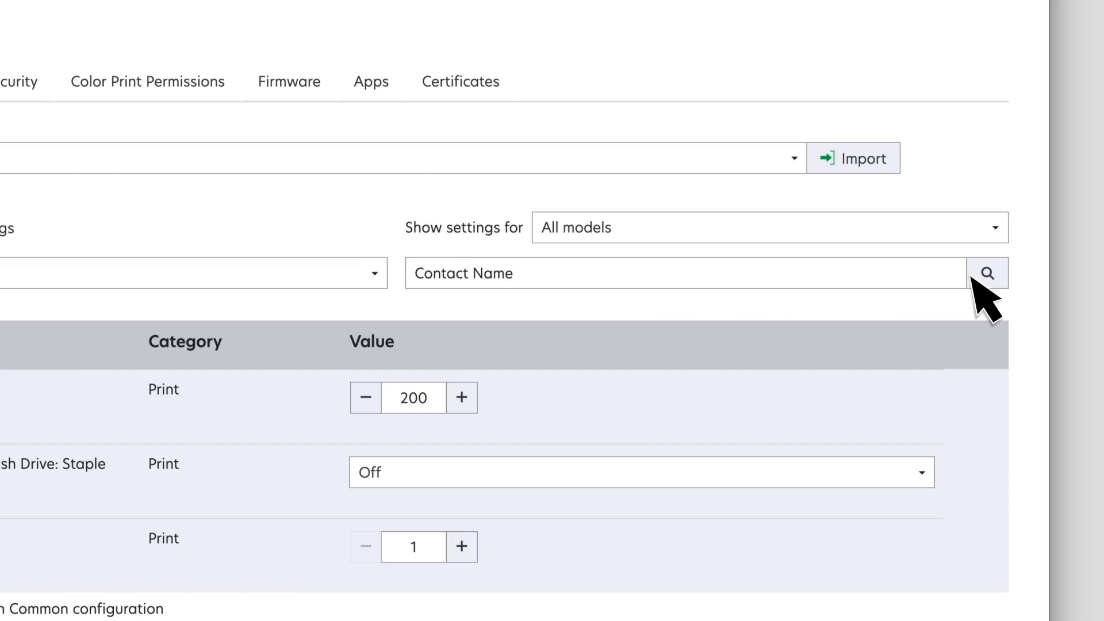
{"action": "left_click", "coordinate": [988, 273]}
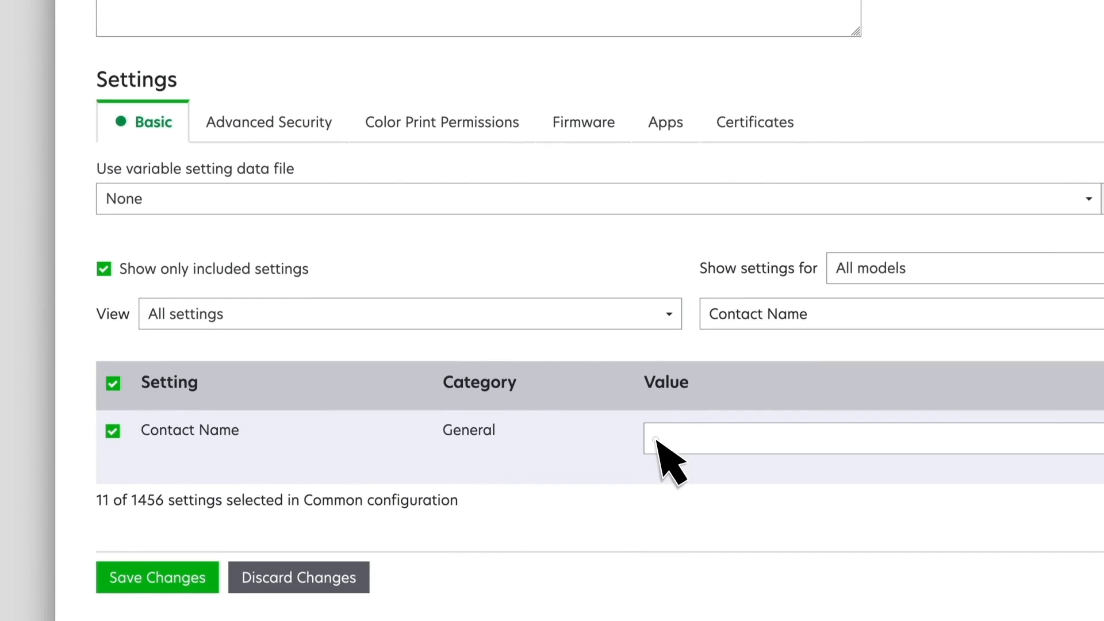
{"action": "type", "text": "$"}
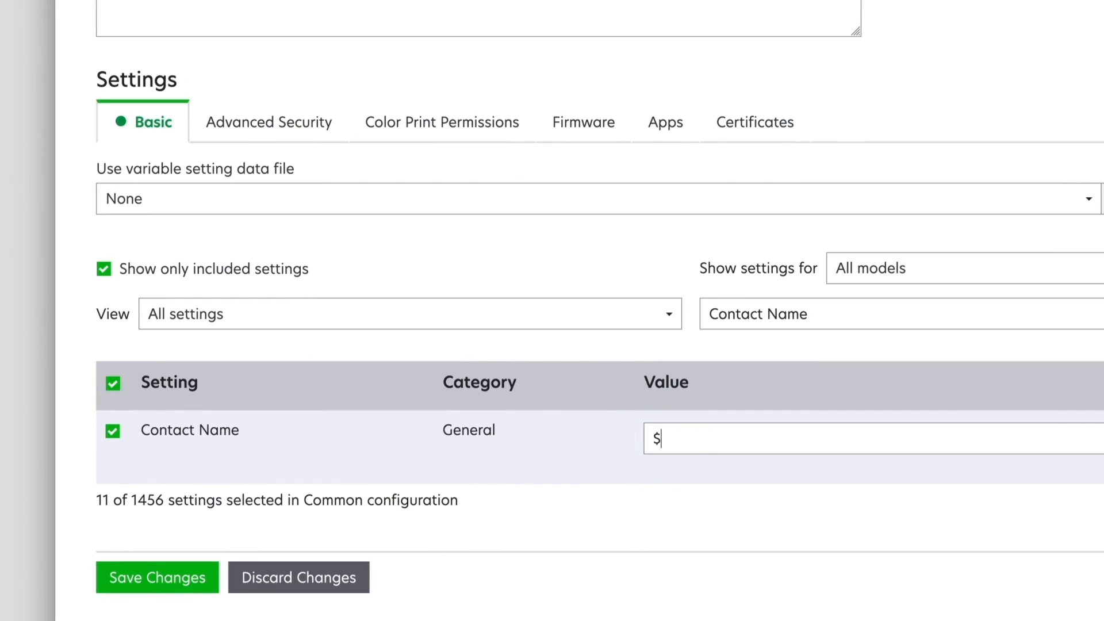
{"action": "type", "text": "{contact_name}"}
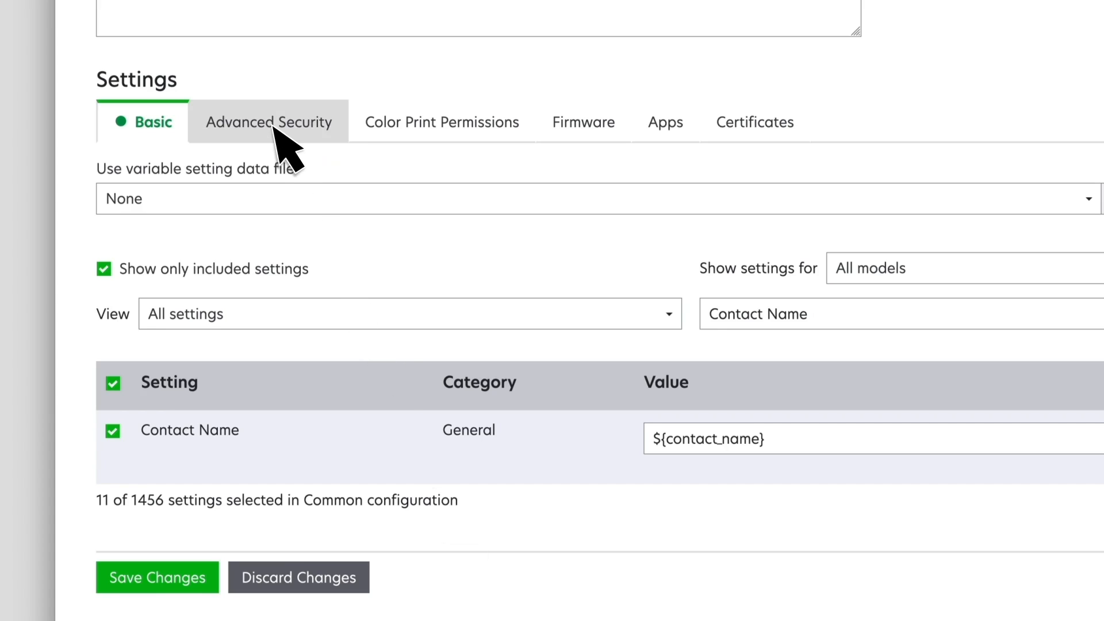
Step: Add an authentication component under Advanced Security in the configuration
{"action": "left_click", "coordinate": [269, 122]}
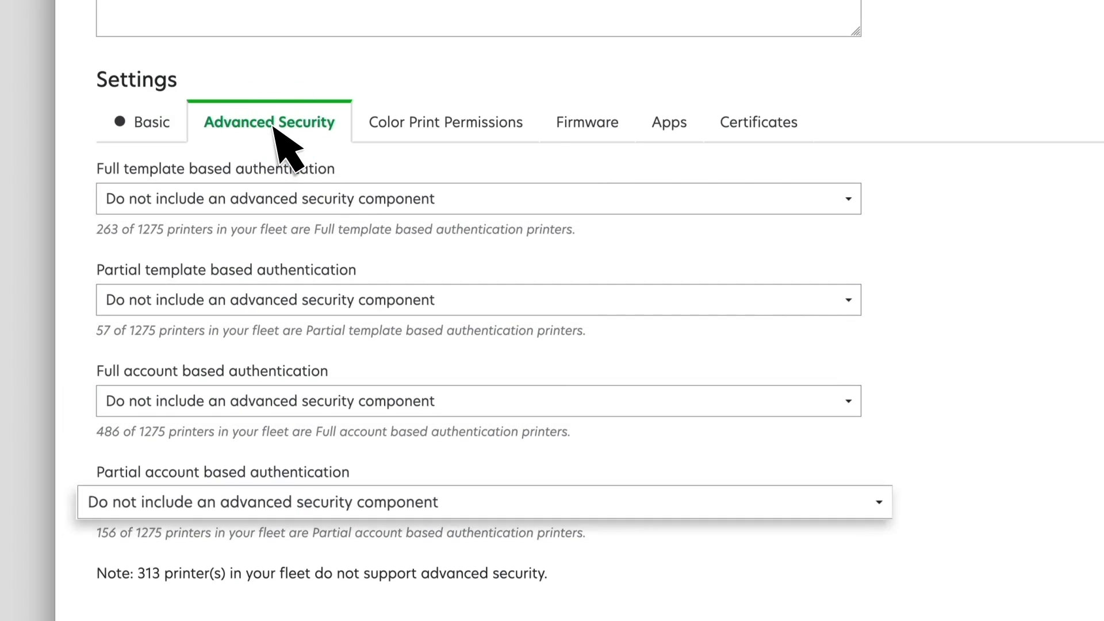
{"action": "left_click", "coordinate": [478, 401]}
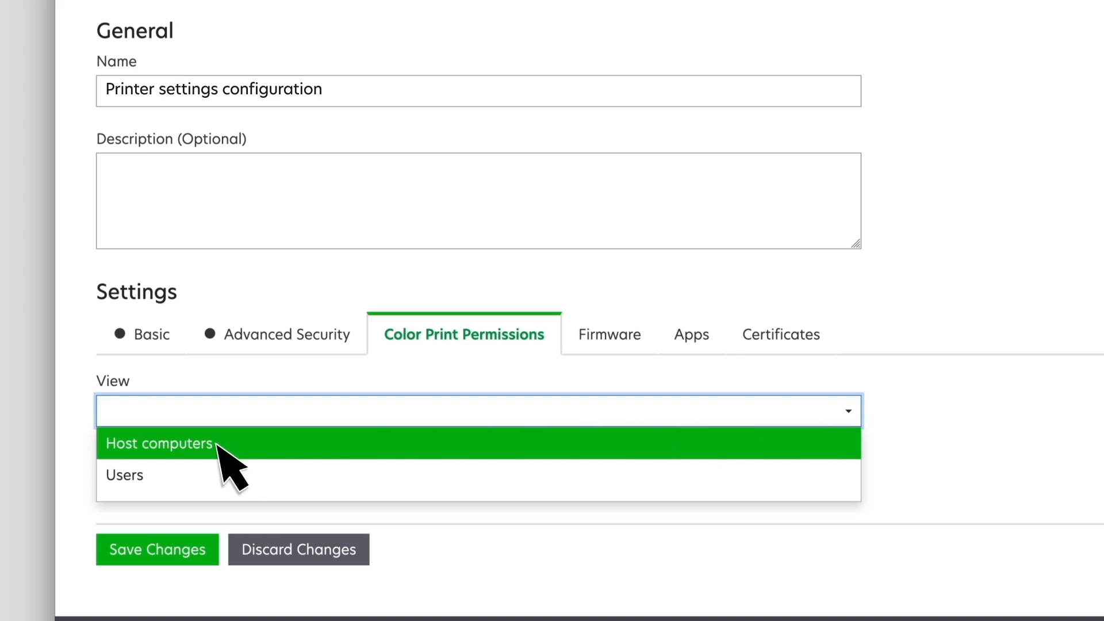
Step: Include host-computer color print permissions and add an ADMIN host allowed color, overriding user permission
{"action": "left_click", "coordinate": [159, 443]}
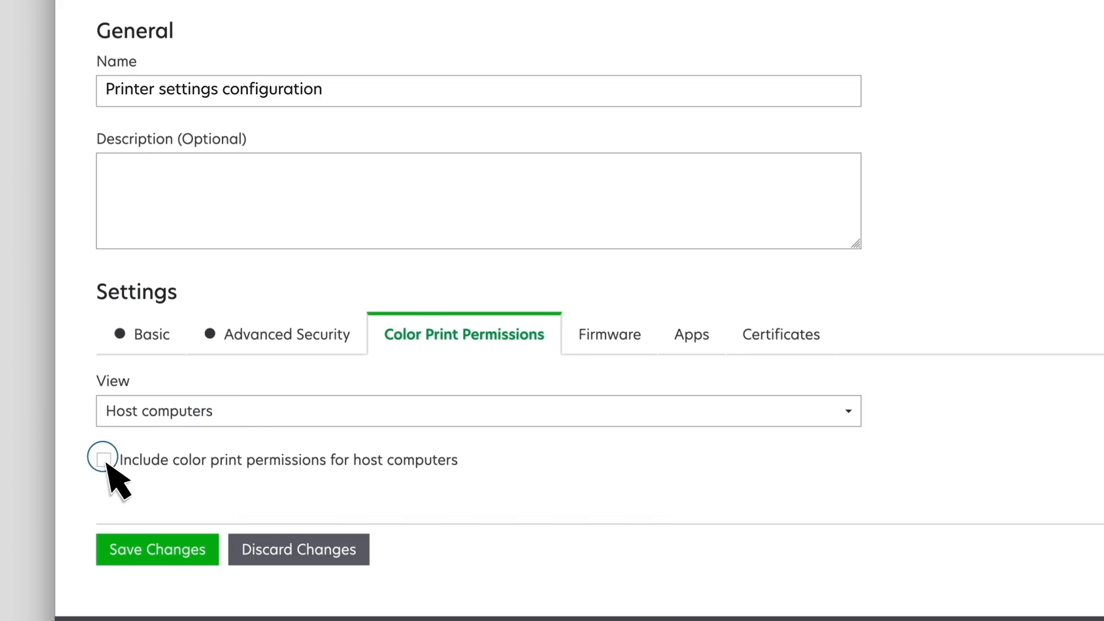
{"action": "left_click", "coordinate": [104, 462]}
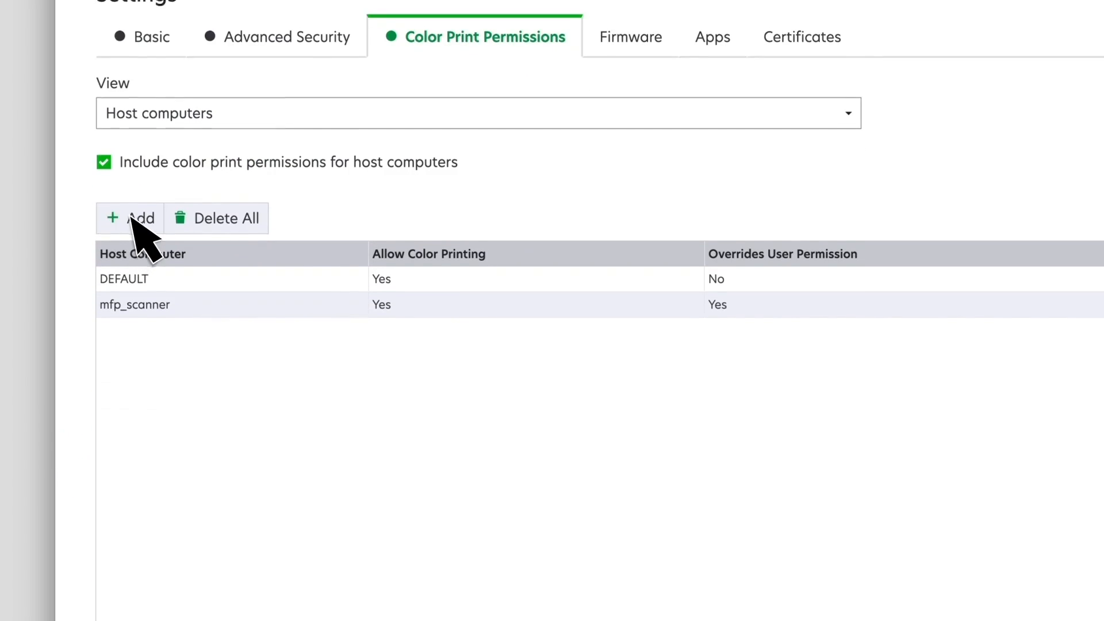
{"action": "left_click", "coordinate": [129, 217]}
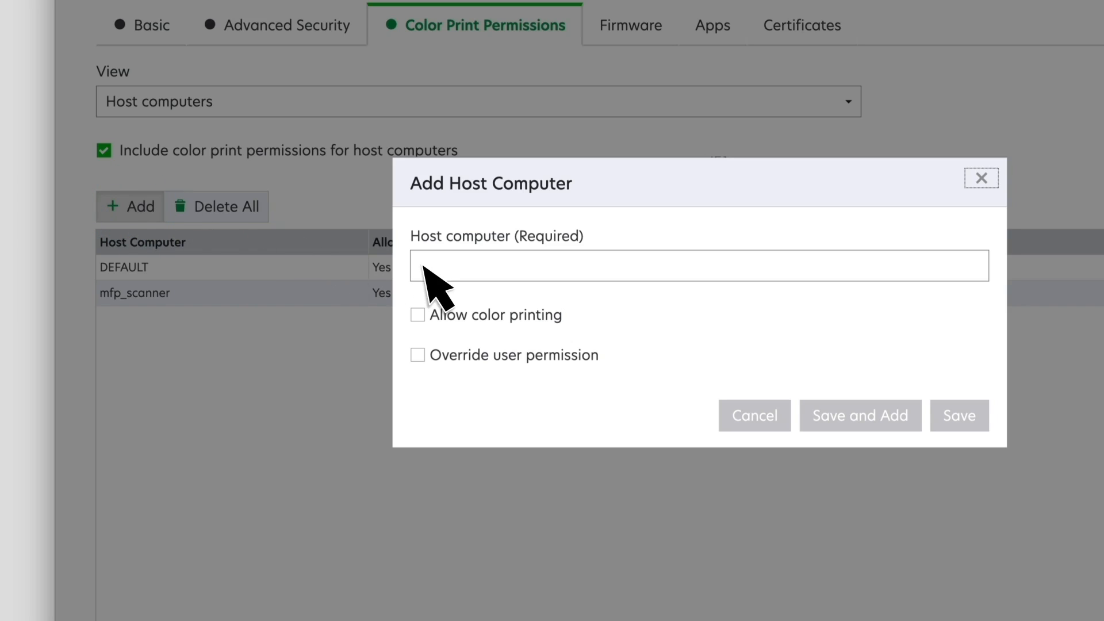
{"action": "type", "text": "Admin"}
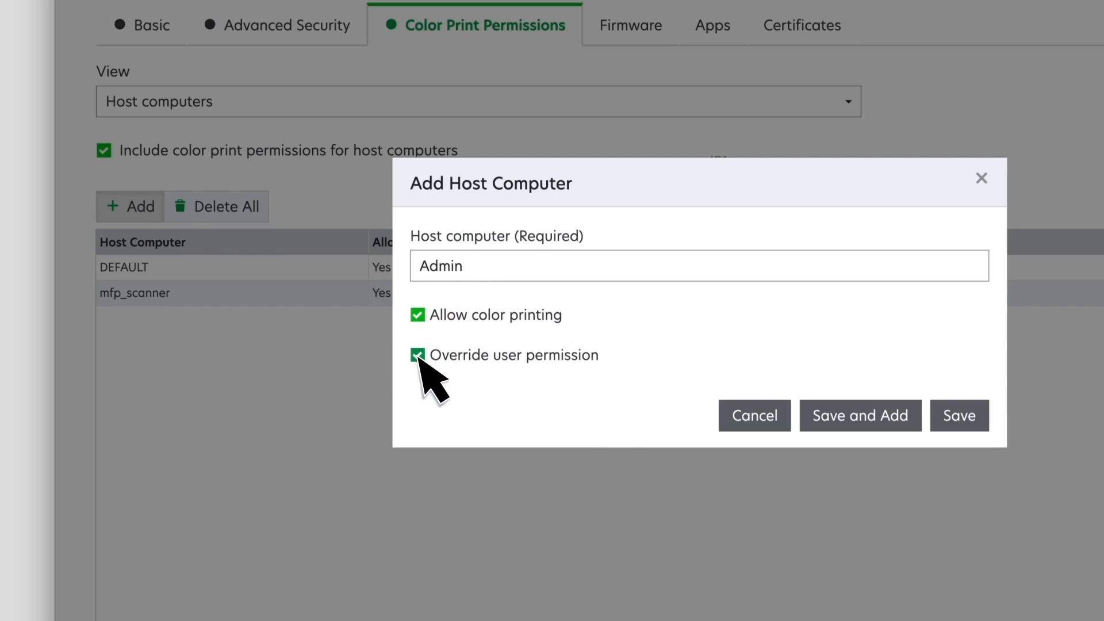
{"action": "left_click", "coordinate": [860, 416]}
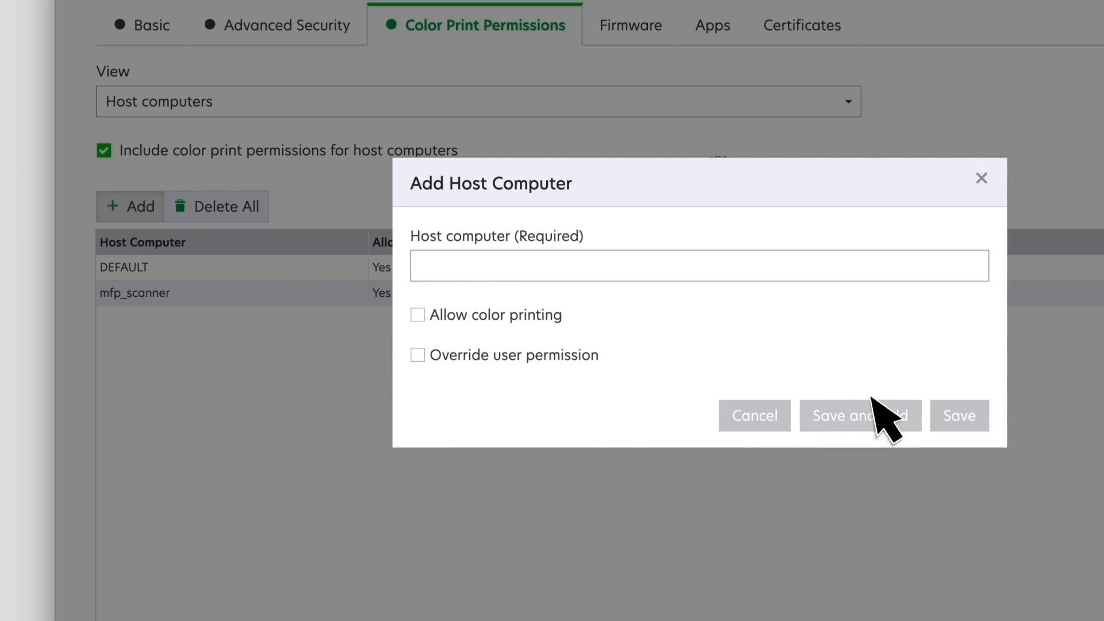
{"action": "left_click", "coordinate": [859, 415]}
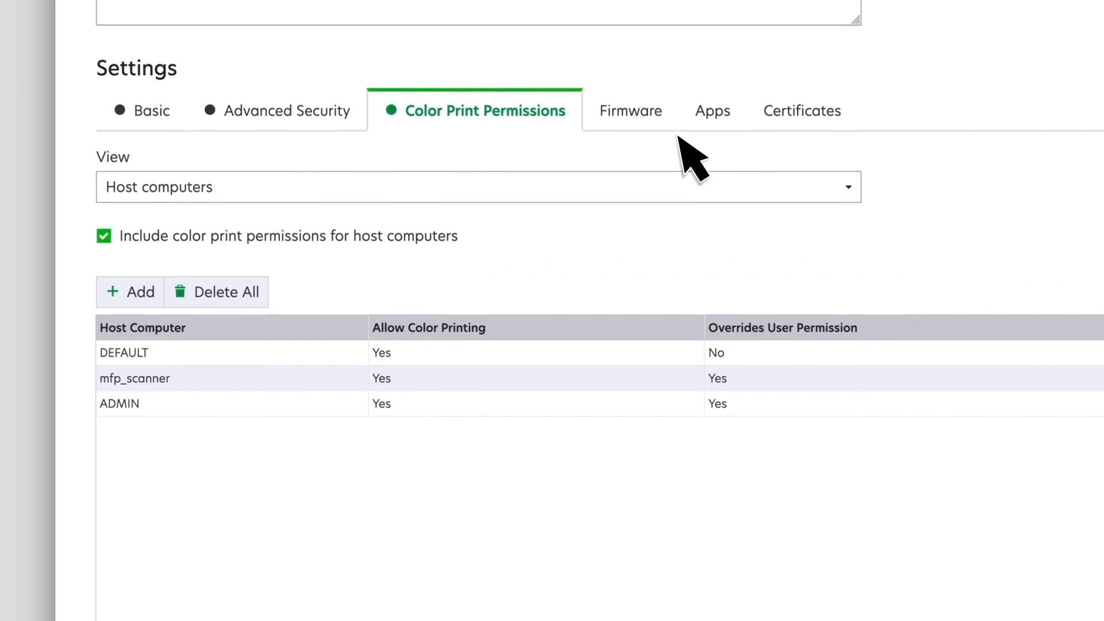
Step: Review the Firmware, Certificates and Apps tabs, then save the configuration changes
{"action": "left_click", "coordinate": [630, 110]}
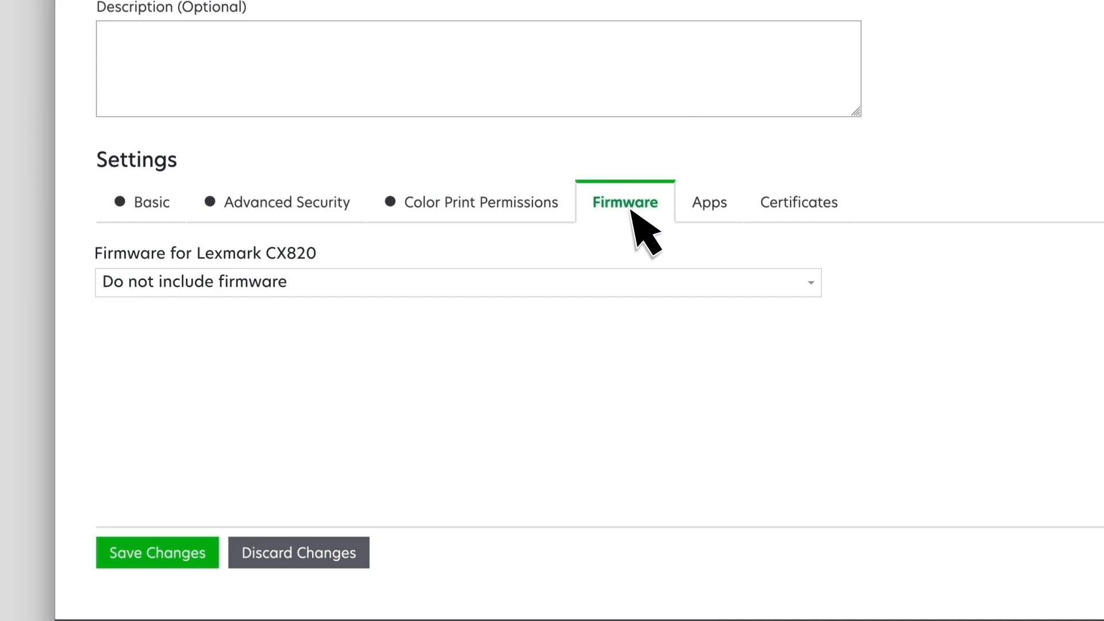
{"action": "mouse_move", "coordinate": [722, 232]}
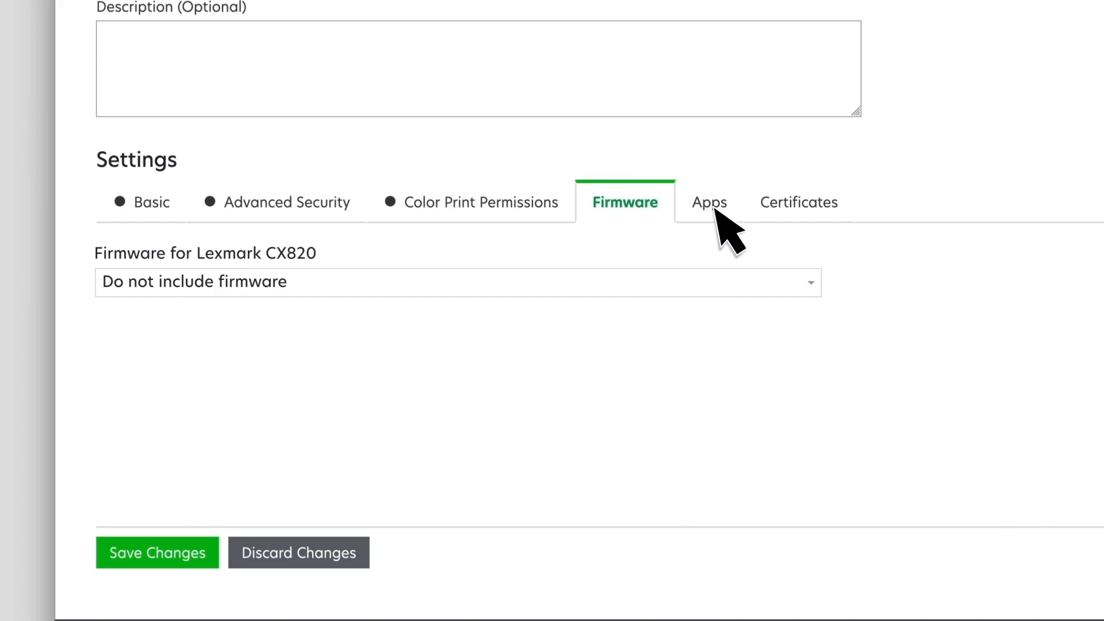
{"action": "left_click", "coordinate": [798, 202]}
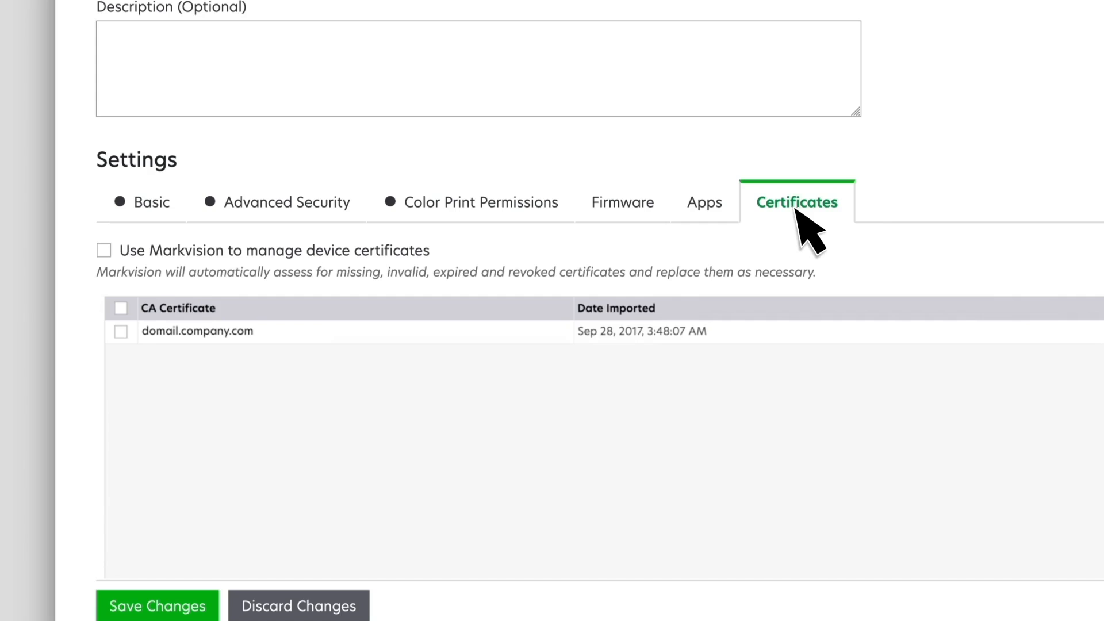
{"action": "left_click", "coordinate": [705, 202]}
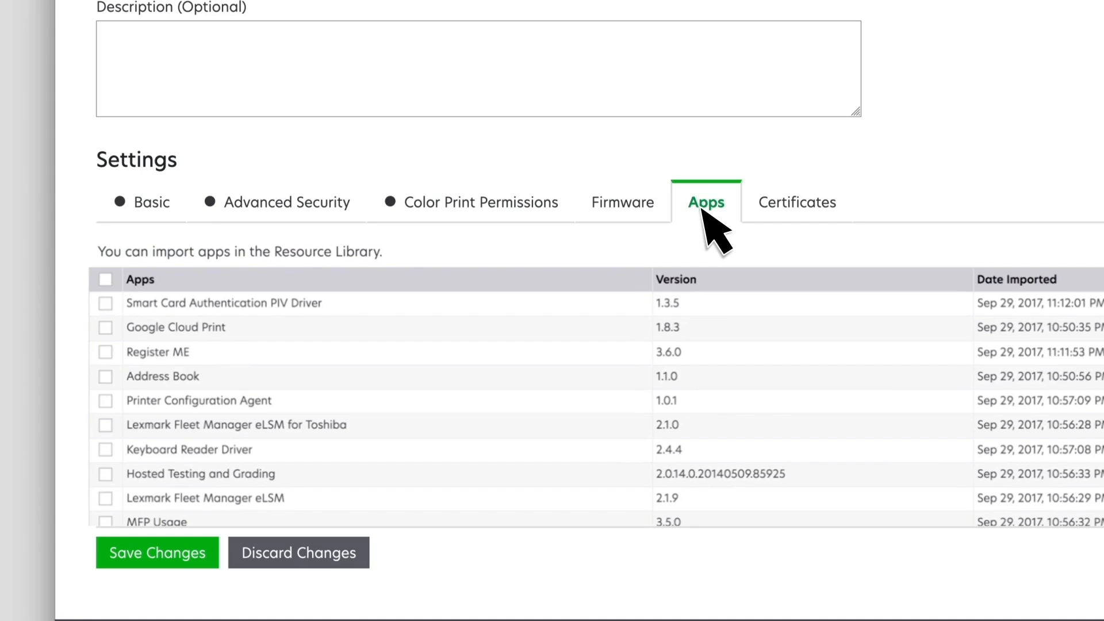
{"action": "scroll", "scroll_direction": "down", "scroll_amount": 3}
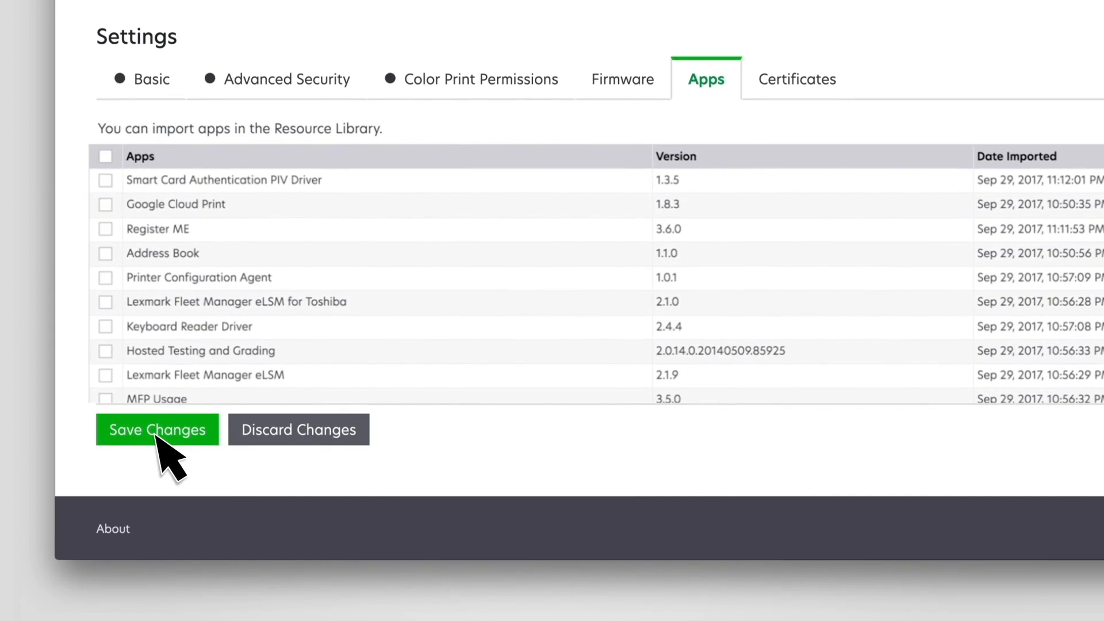
{"action": "left_click", "coordinate": [157, 429]}
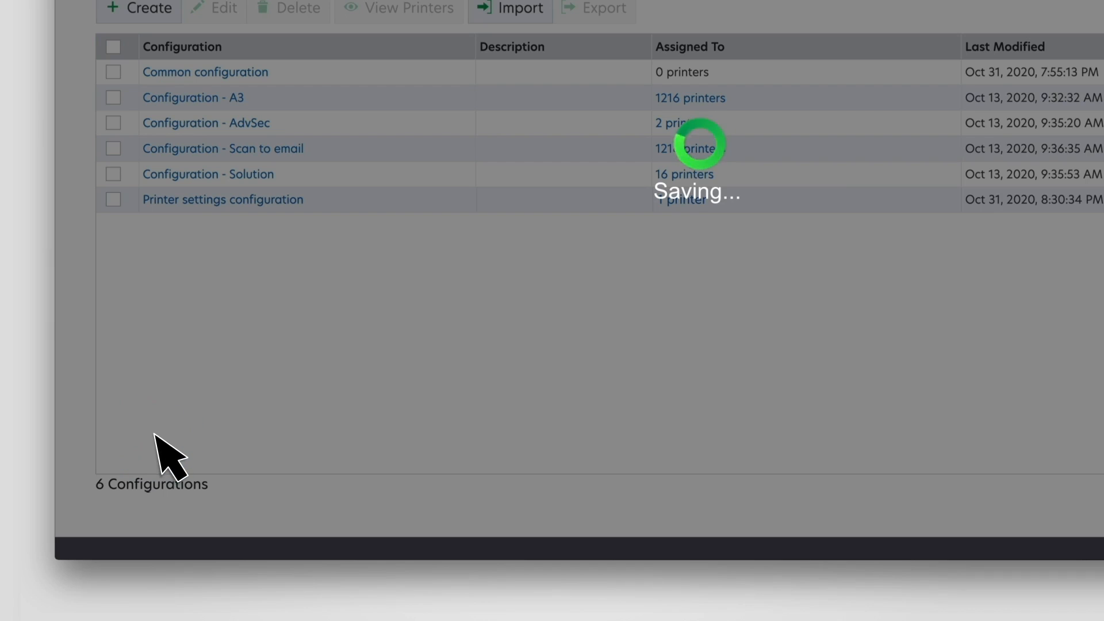
Step: Show the printer listing in its Configuration view
{"action": "left_click", "coordinate": [263, 38]}
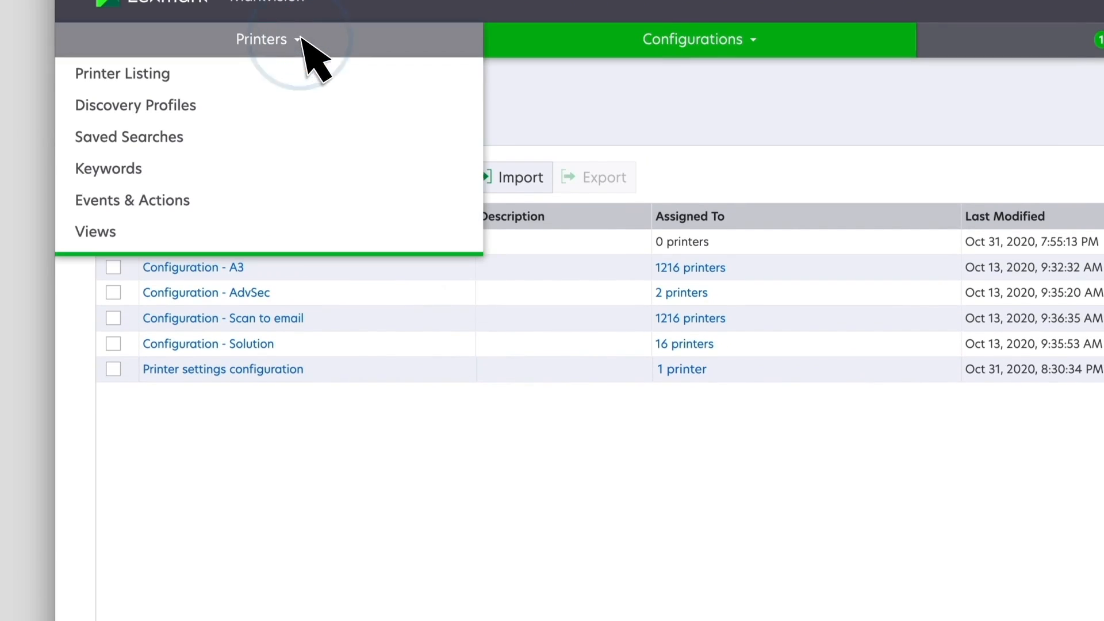
{"action": "left_click", "coordinate": [123, 73]}
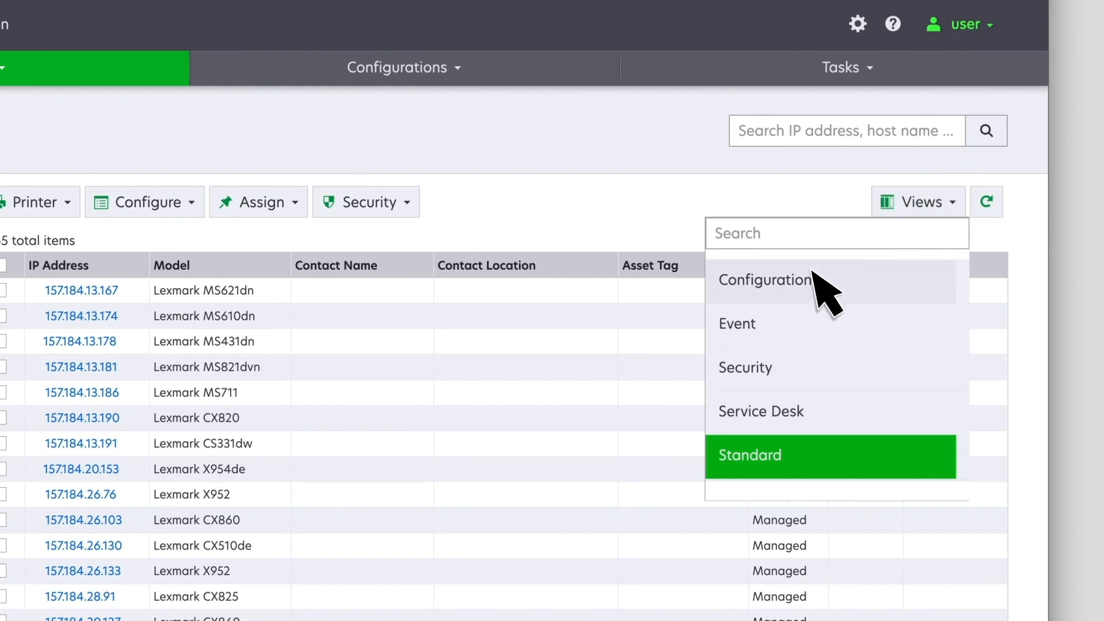
{"action": "left_click", "coordinate": [764, 280]}
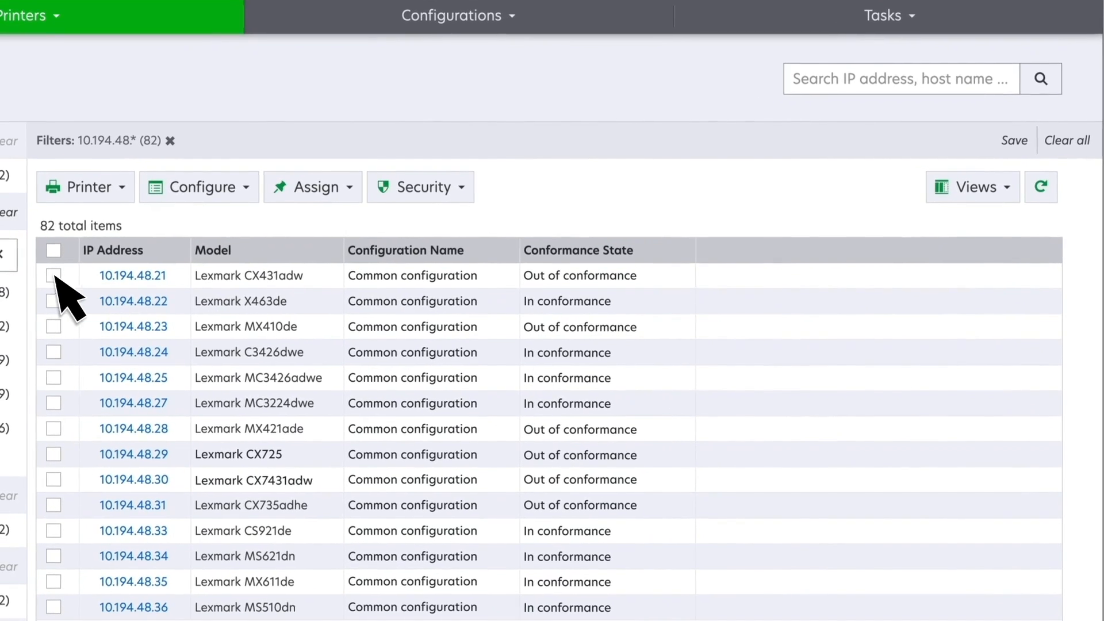
Step: Select printers 10.194.48.21 and 10.194.48.29 and start deploying a file to them
{"action": "left_click", "coordinate": [53, 276]}
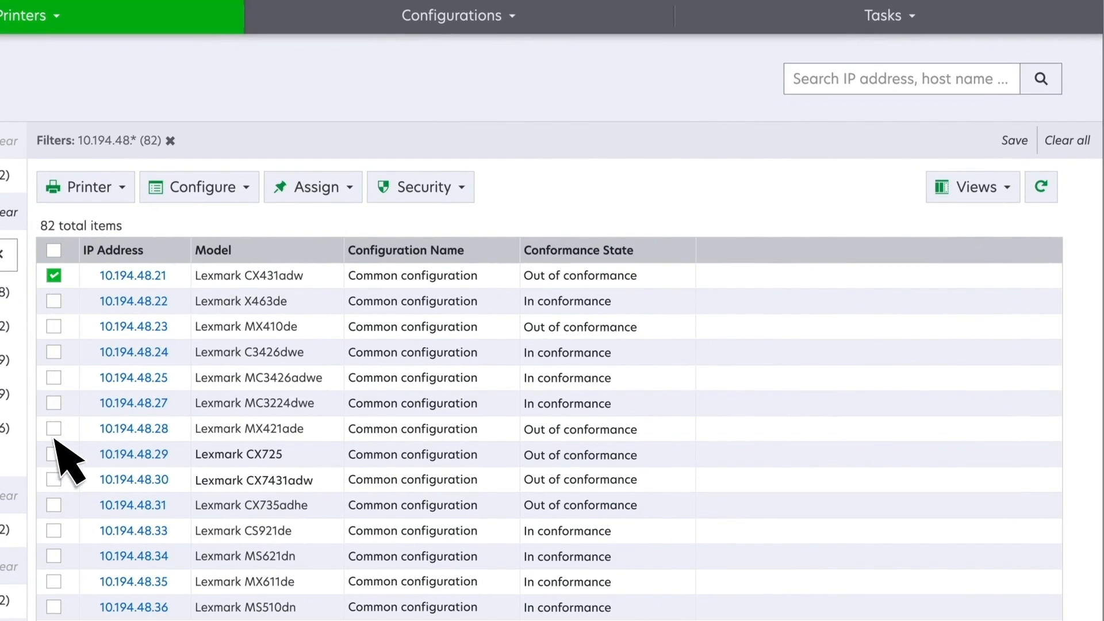
{"action": "left_click", "coordinate": [54, 480]}
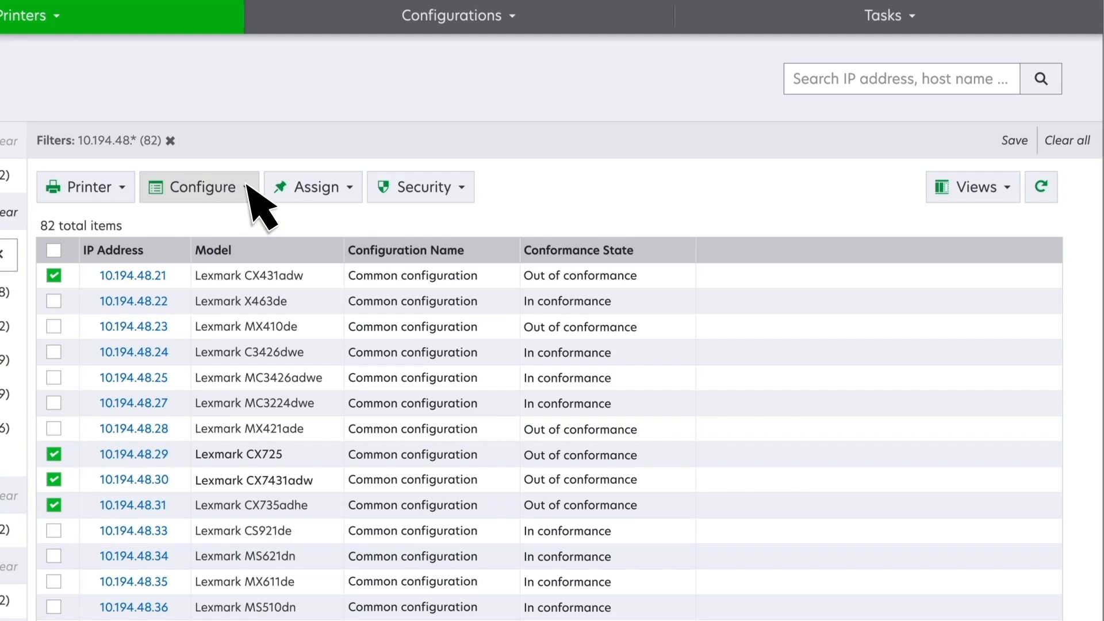
{"action": "left_click", "coordinate": [200, 186]}
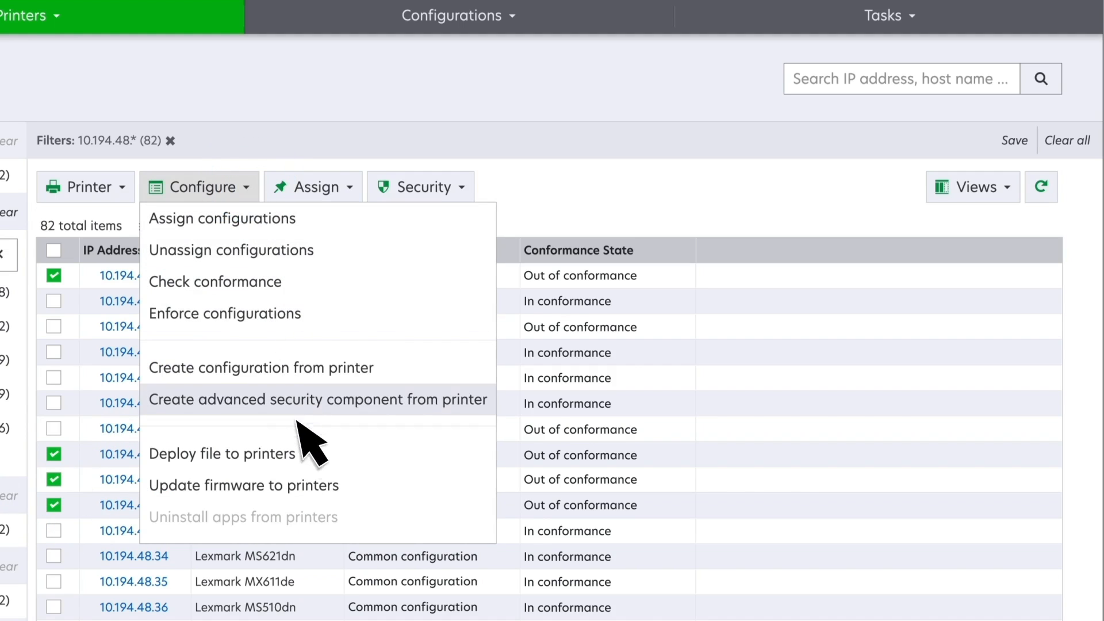
{"action": "left_click", "coordinate": [318, 399]}
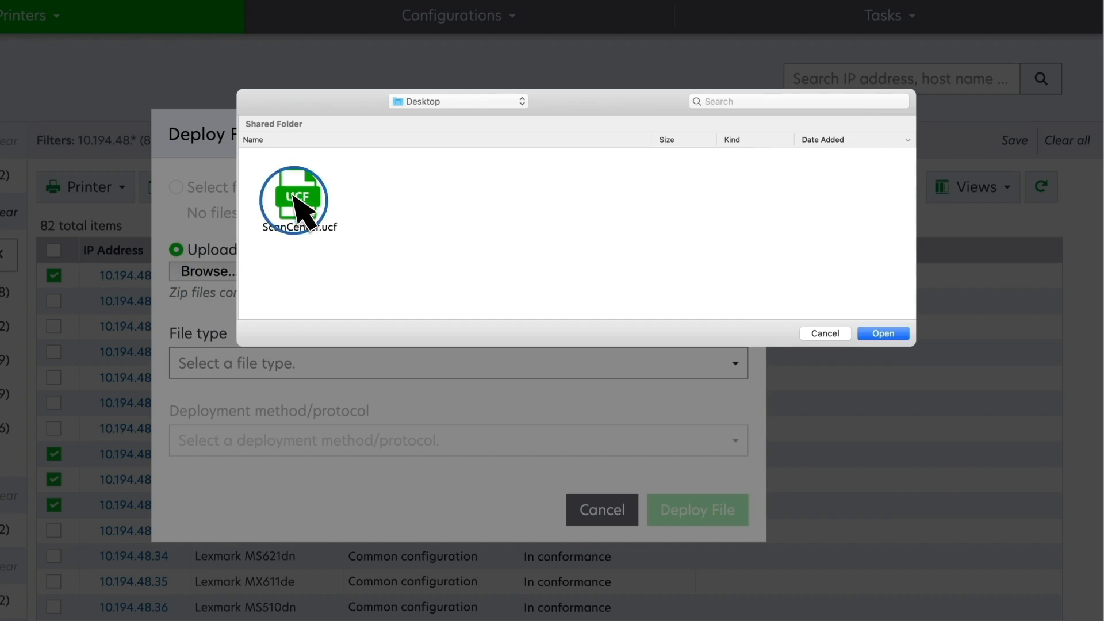
Step: Deploy ScanCenter.ucf to the selected printers using the Web Service method
{"action": "left_click", "coordinate": [734, 364]}
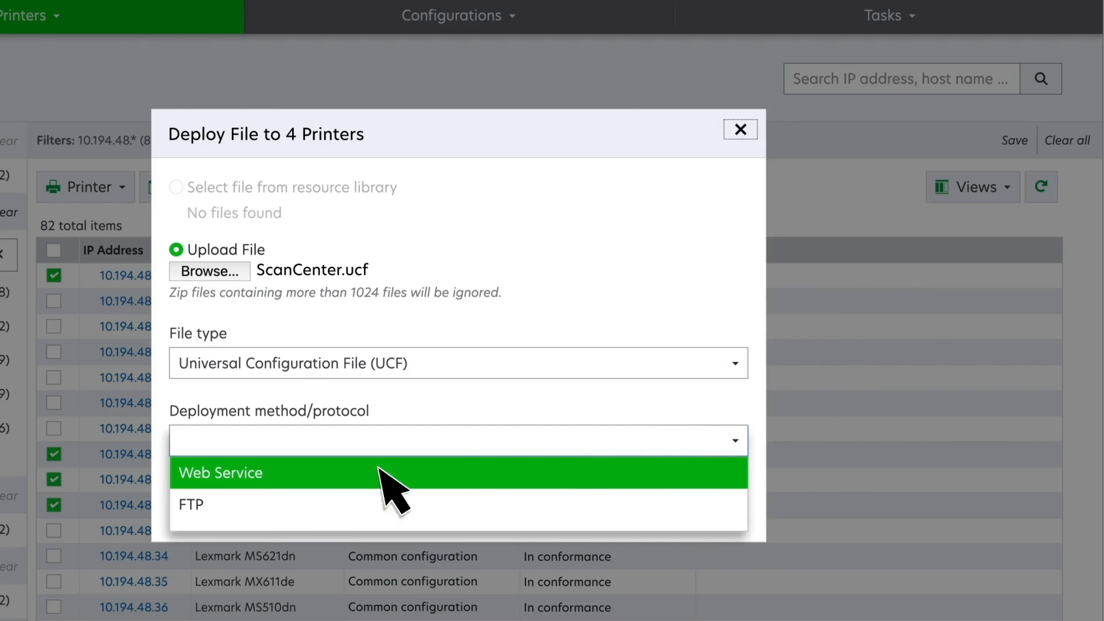
{"action": "left_click", "coordinate": [221, 473]}
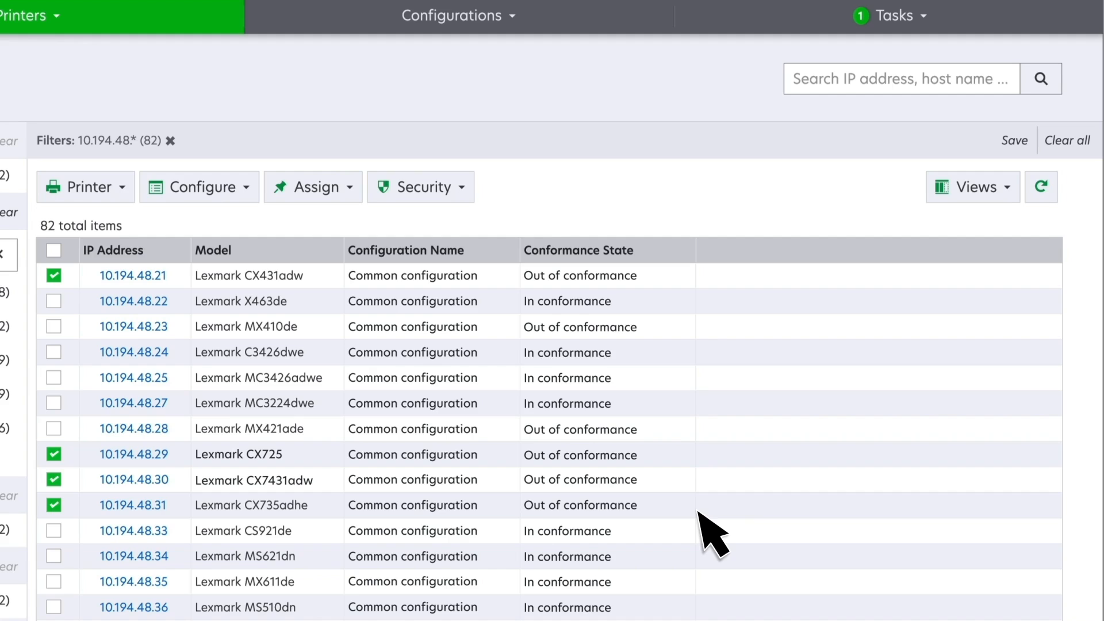
{"action": "mouse_move", "coordinate": [336, 486]}
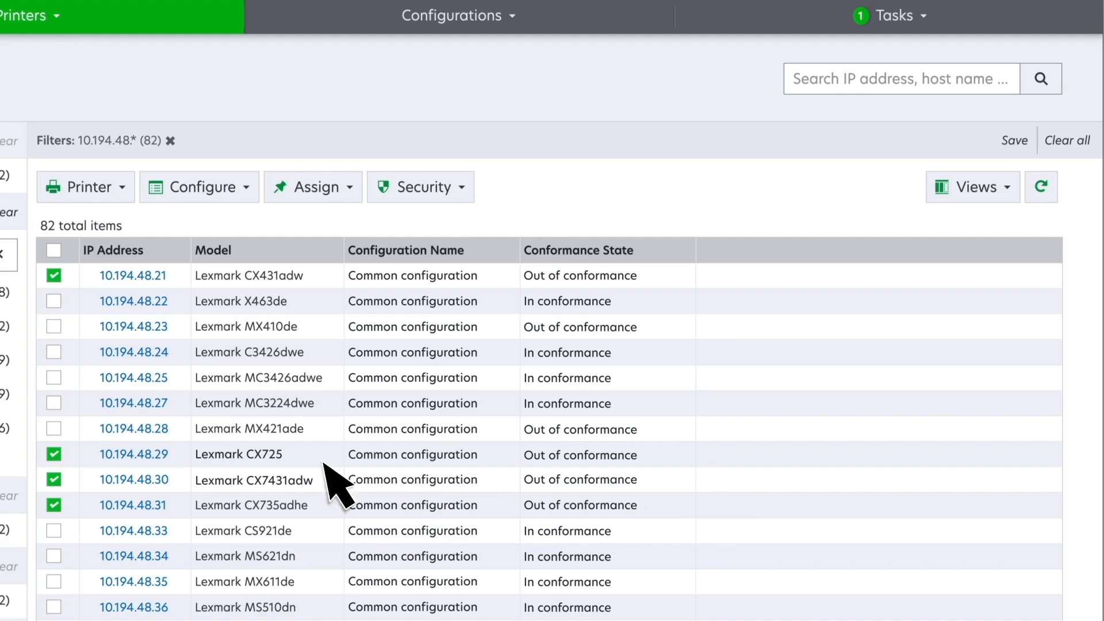
Step: Add printers .23 and .28 and assign all six 'Configuration - Scan to email'
{"action": "left_click", "coordinate": [54, 327]}
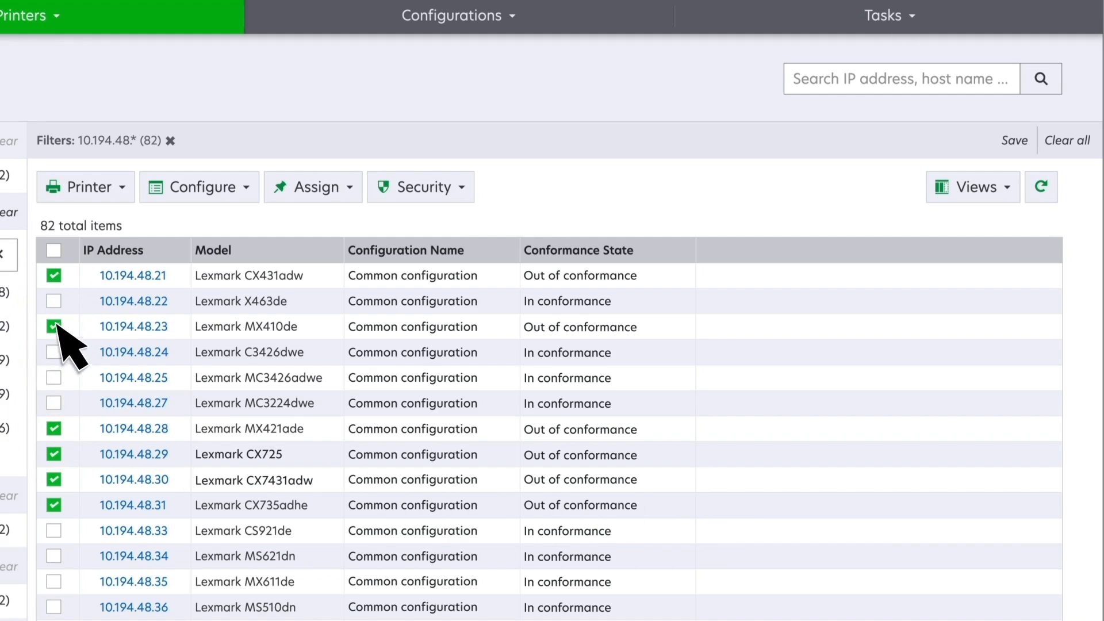
{"action": "left_click", "coordinate": [200, 186]}
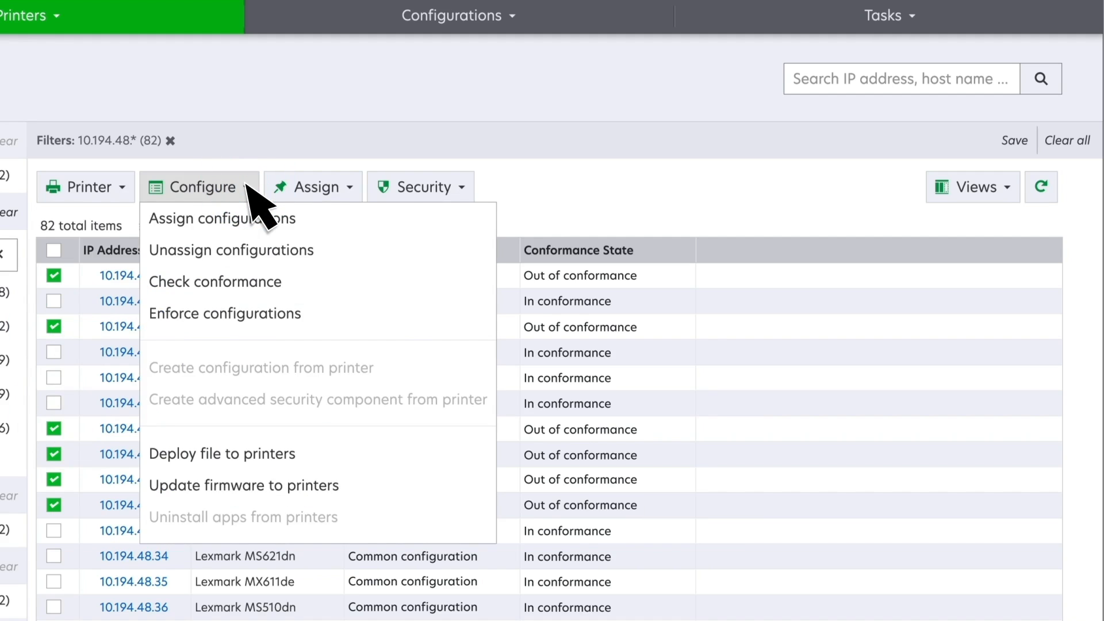
{"action": "left_click", "coordinate": [214, 217]}
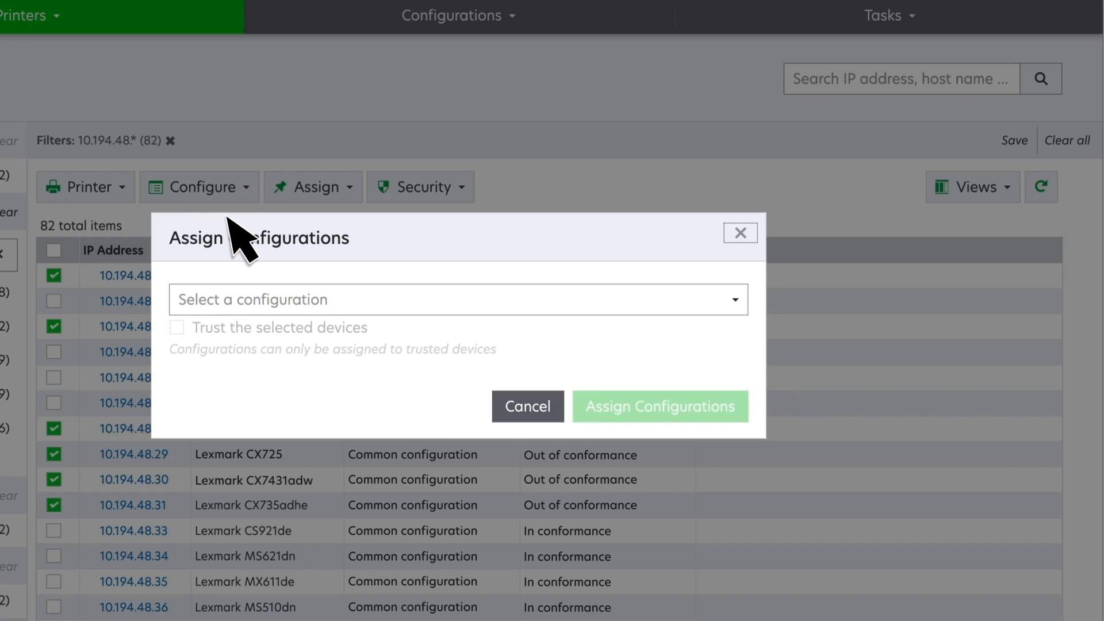
{"action": "left_click", "coordinate": [458, 299]}
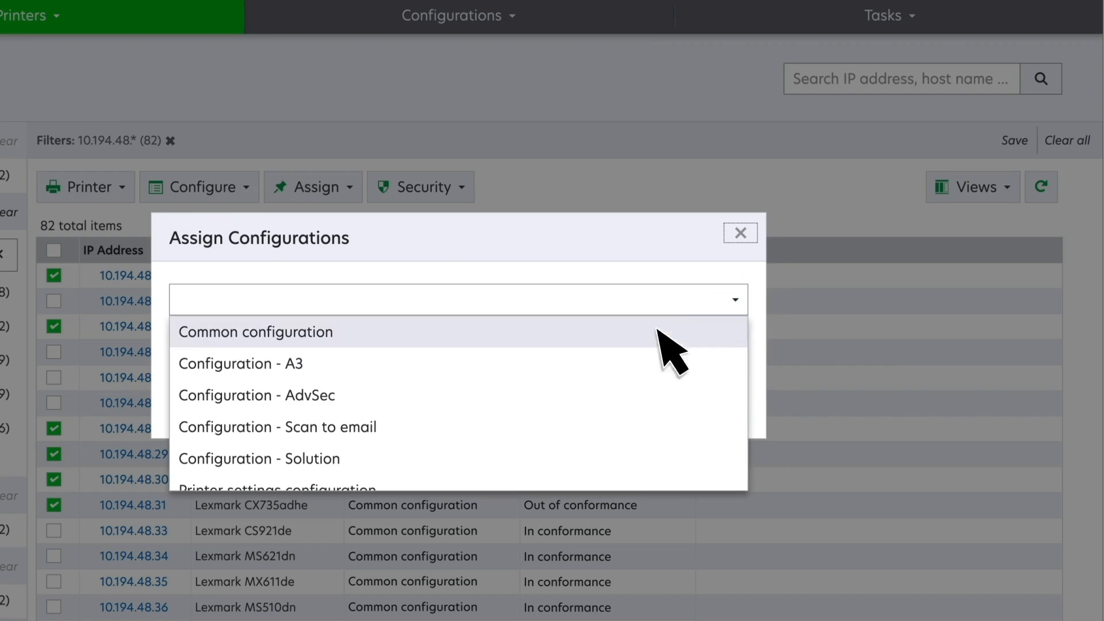
{"action": "left_click", "coordinate": [276, 426]}
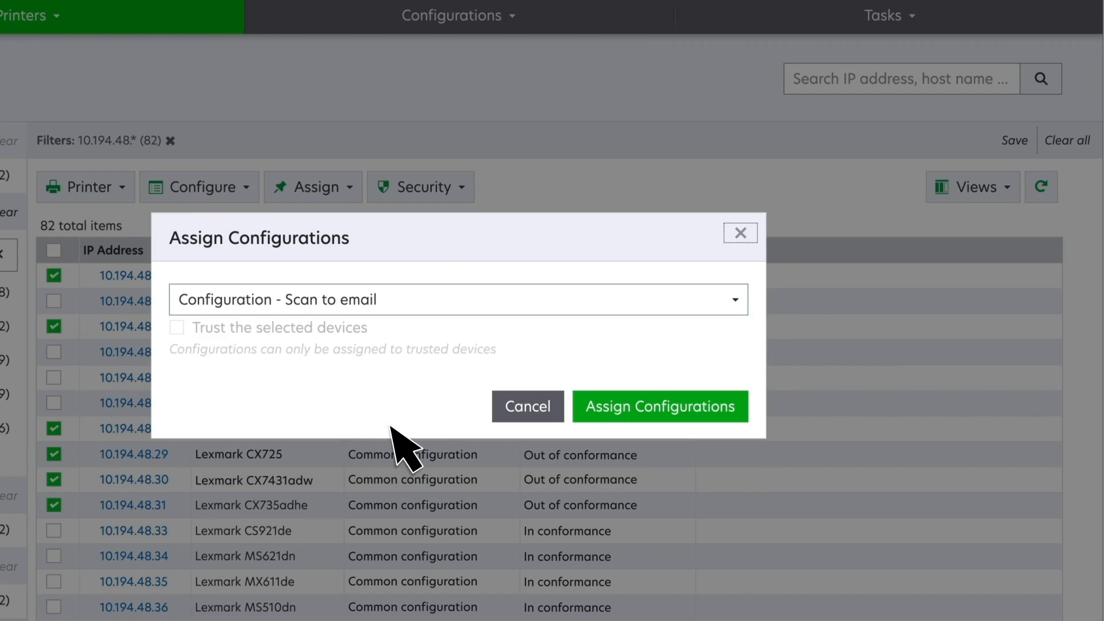
{"action": "left_click", "coordinate": [659, 406]}
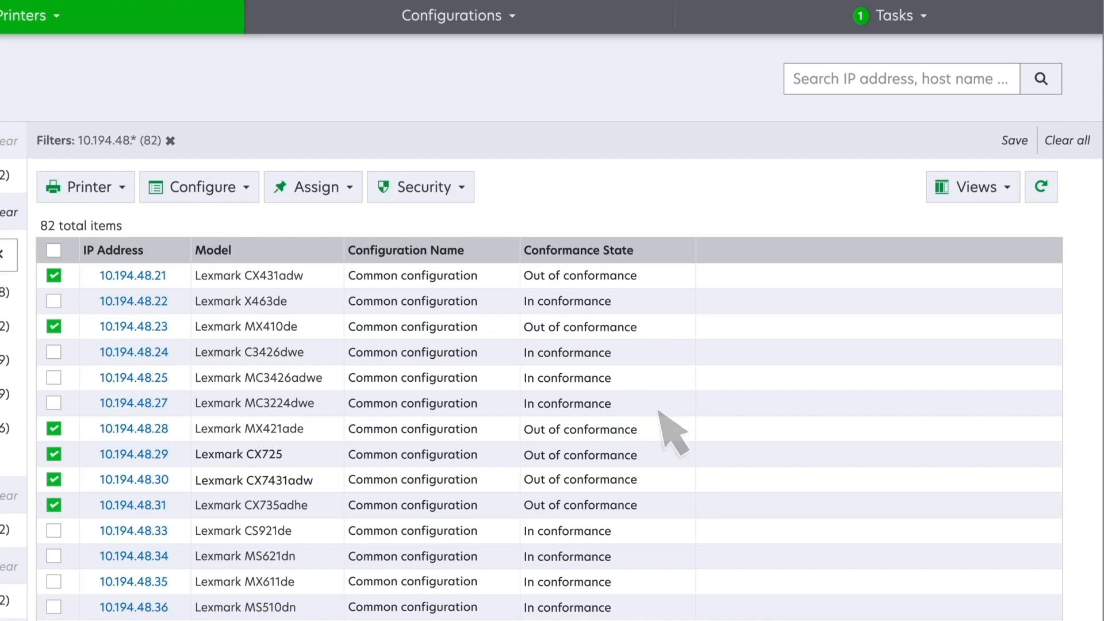
Step: Run Check conformance from the Configure menu on the six selected printers
{"action": "left_click", "coordinate": [200, 187]}
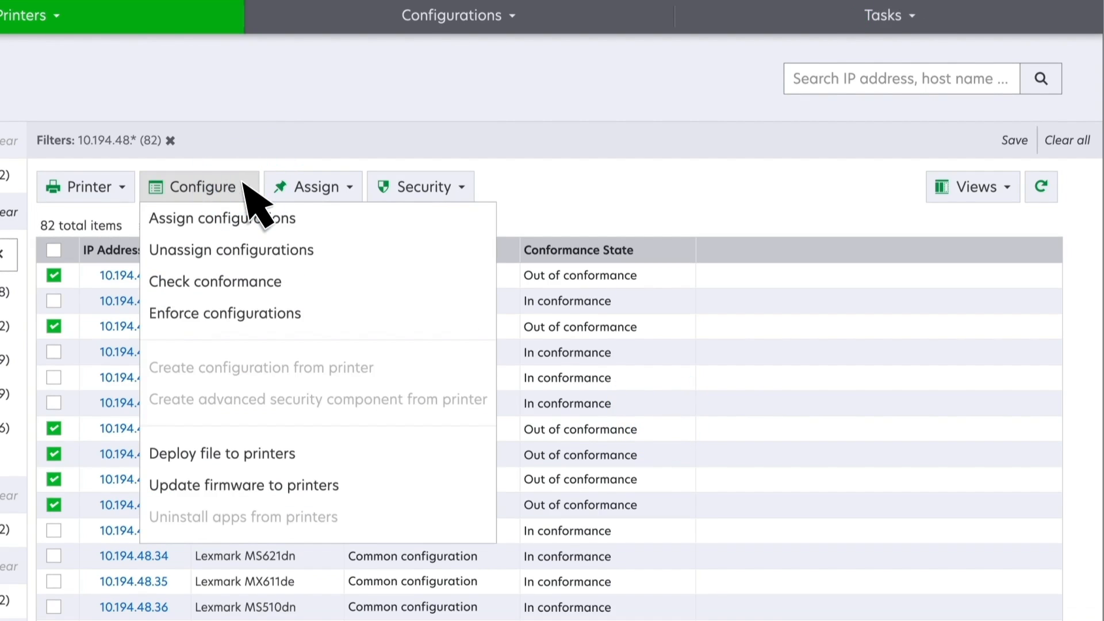
{"action": "mouse_move", "coordinate": [214, 281]}
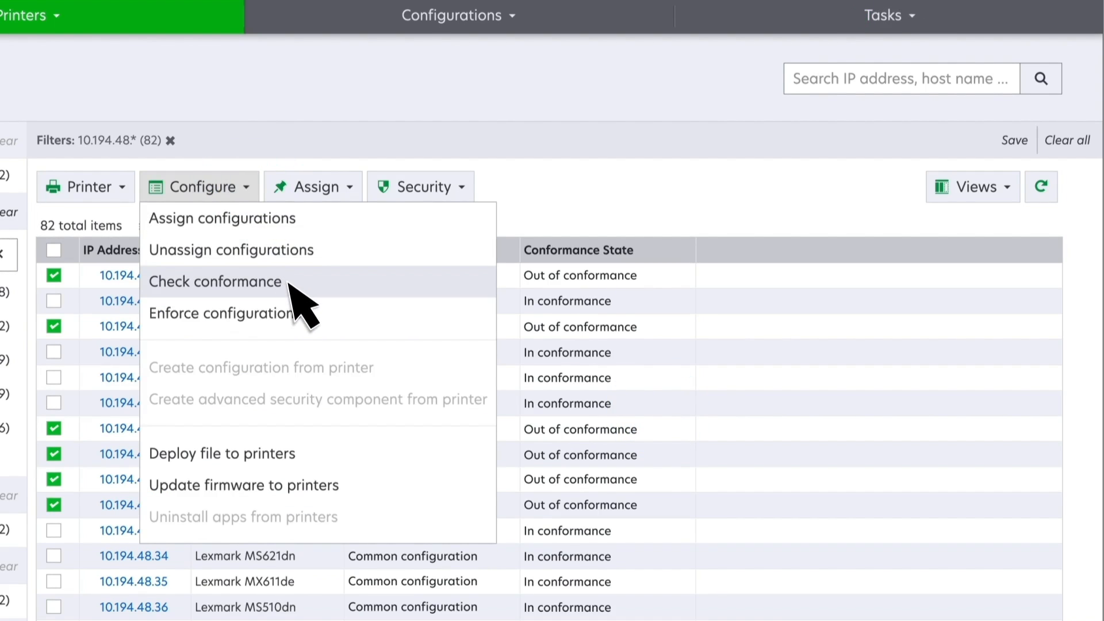
{"action": "left_click", "coordinate": [215, 282]}
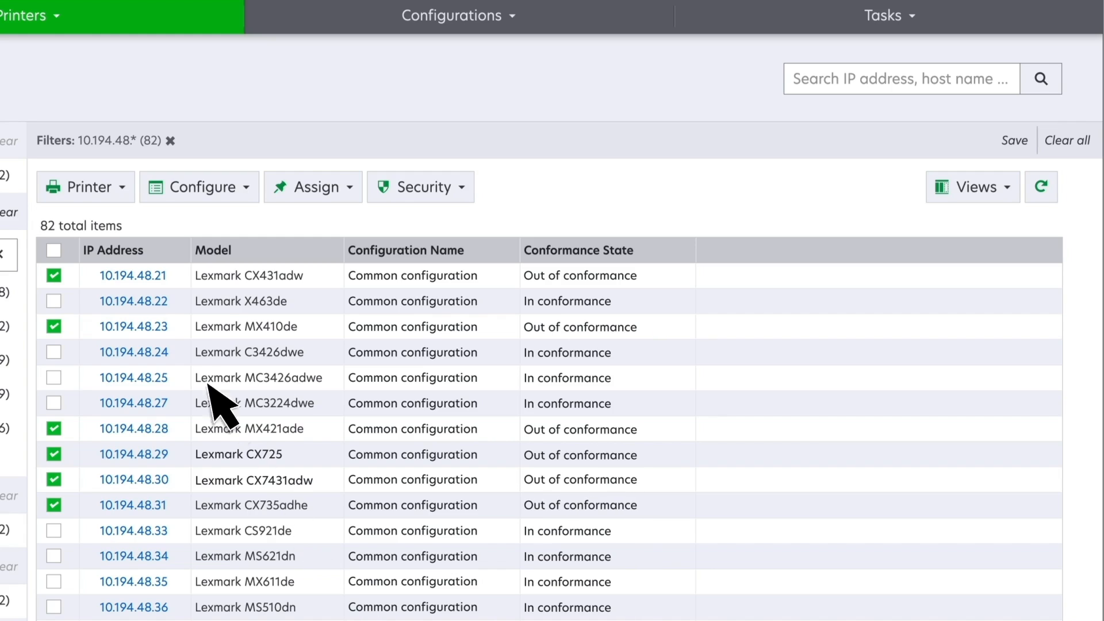
{"action": "left_click", "coordinate": [133, 275]}
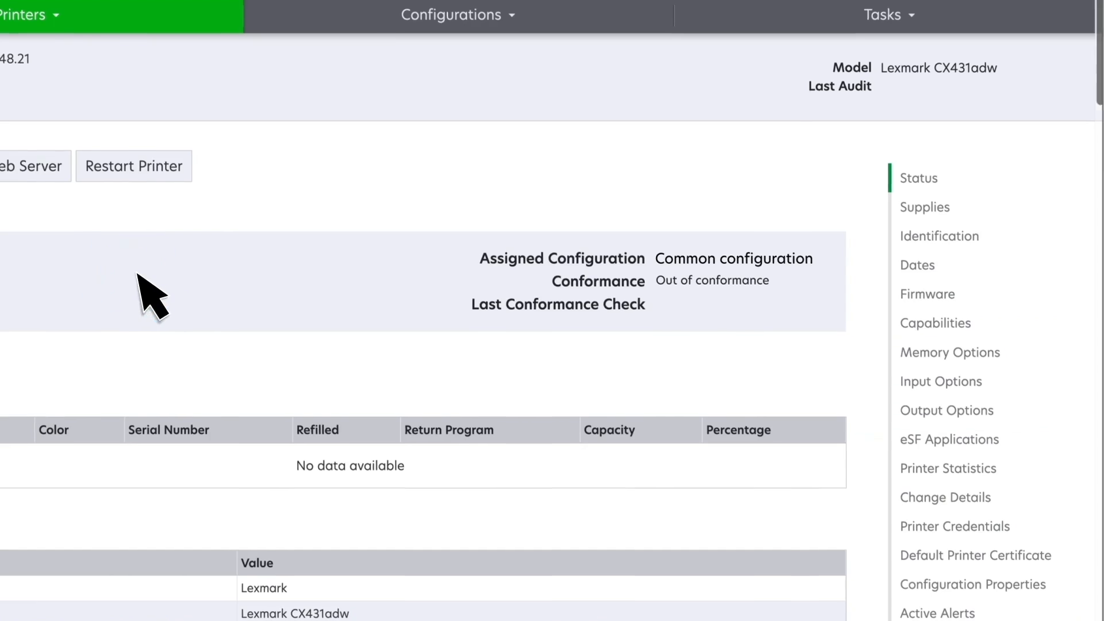
{"action": "scroll", "scroll_direction": "down", "scroll_amount": 3}
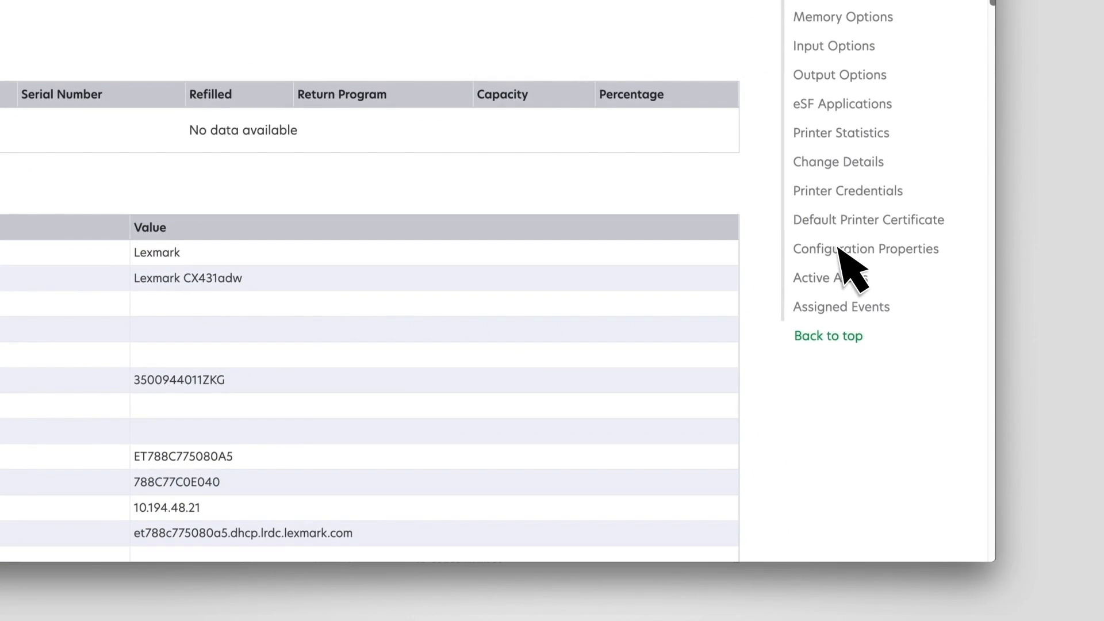
{"action": "left_click", "coordinate": [866, 249]}
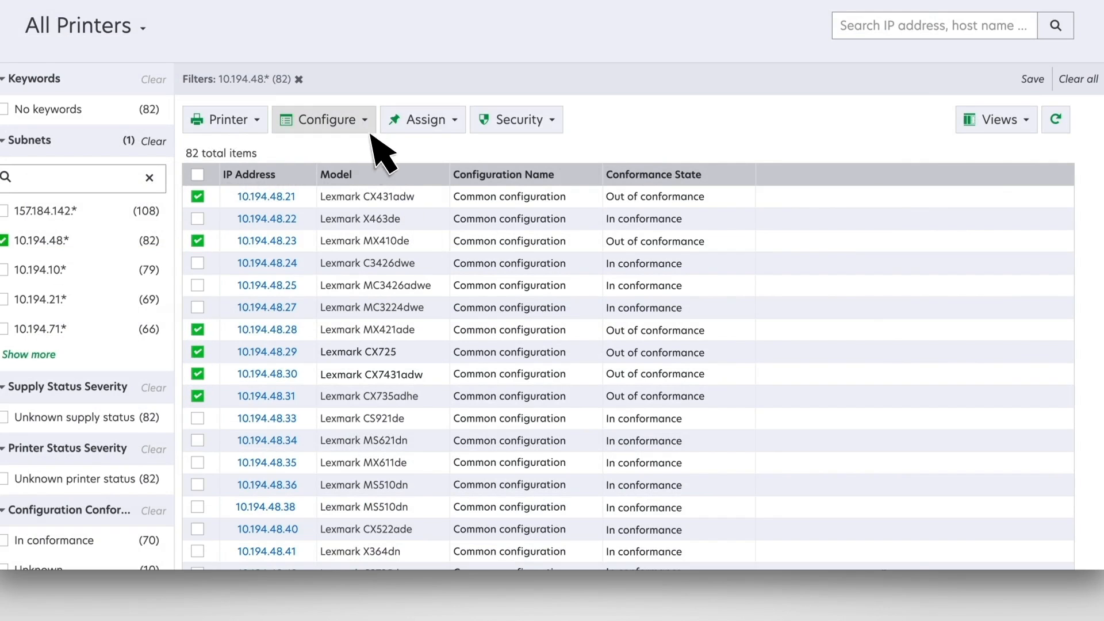
Step: Enforce configurations on the six printers so they read In conformance
{"action": "left_click", "coordinate": [323, 119]}
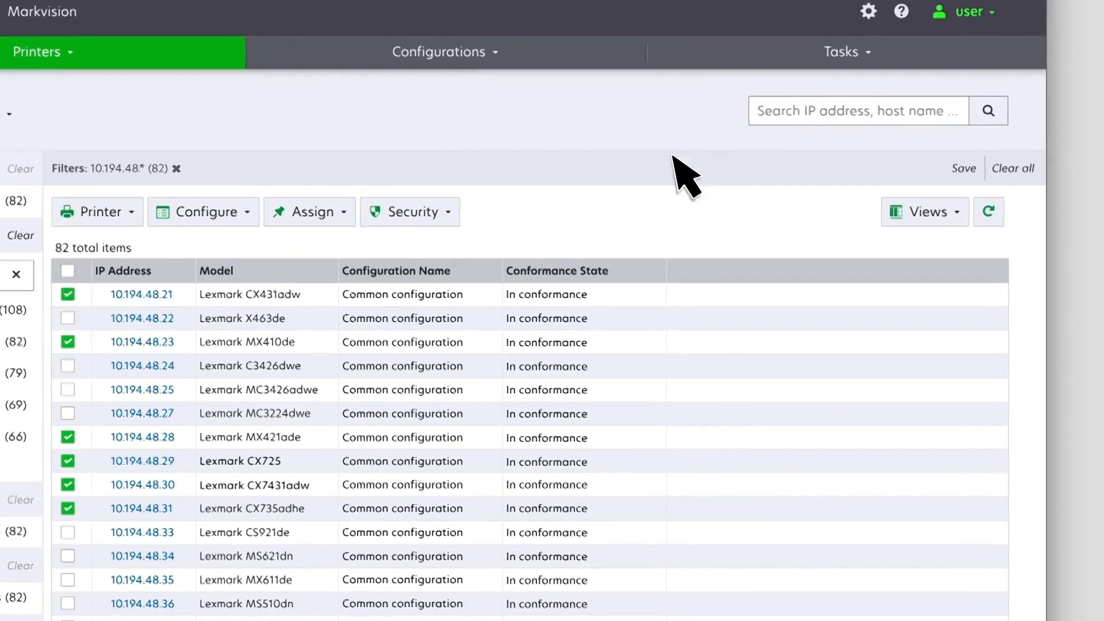
{"action": "left_click", "coordinate": [847, 51]}
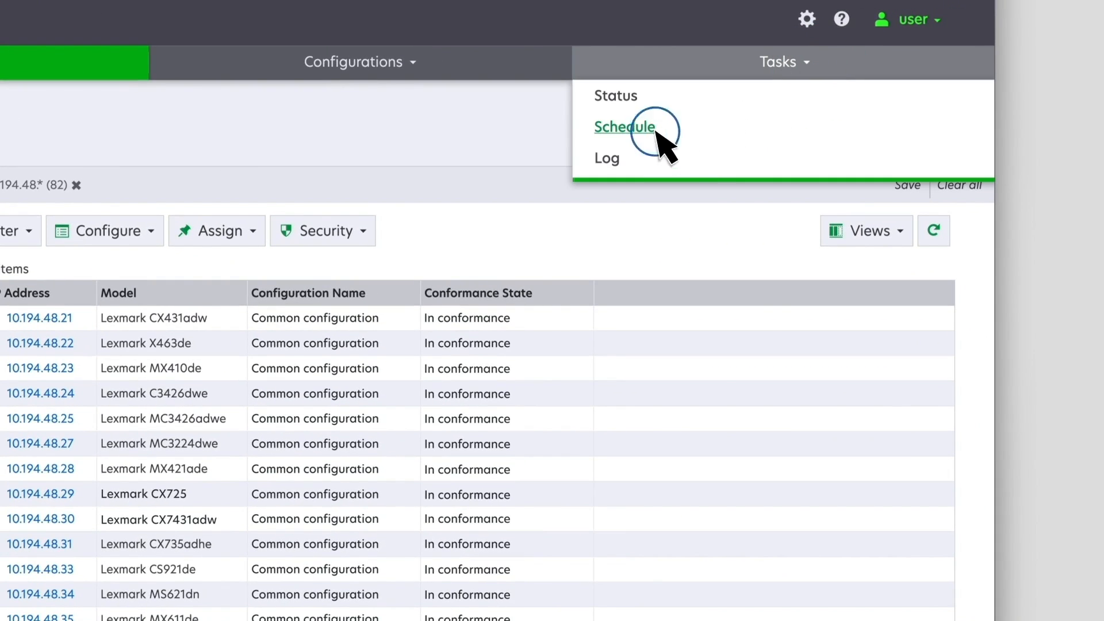
Step: Save a weekly conformance task for Multifunction color printers starting 11/25/2020 2:10 PM
{"action": "left_click", "coordinate": [624, 126]}
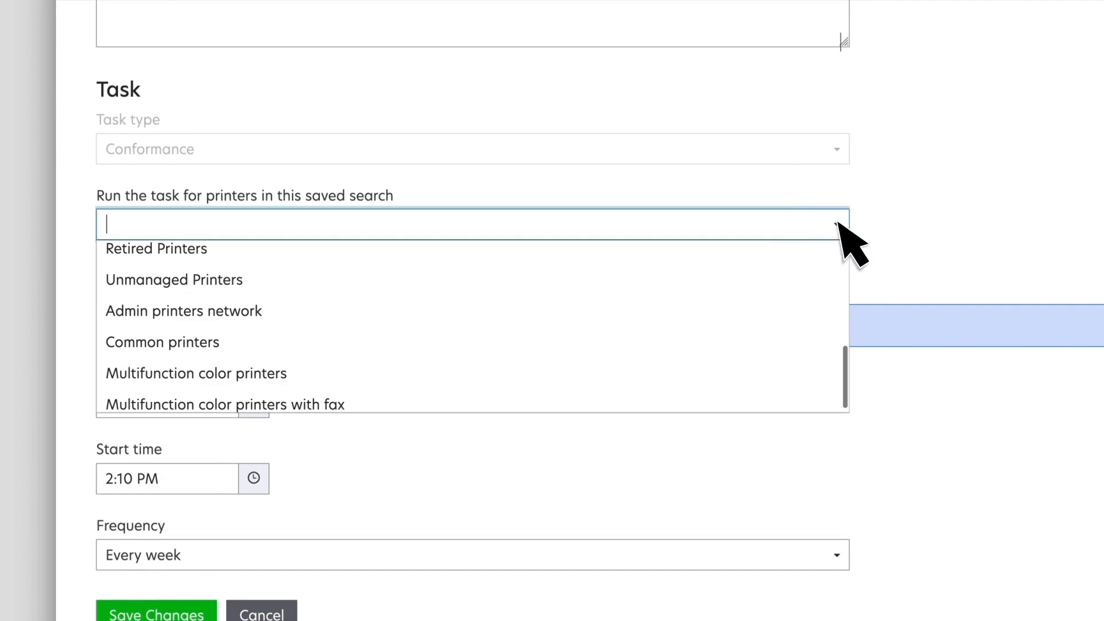
{"action": "left_click", "coordinate": [195, 373]}
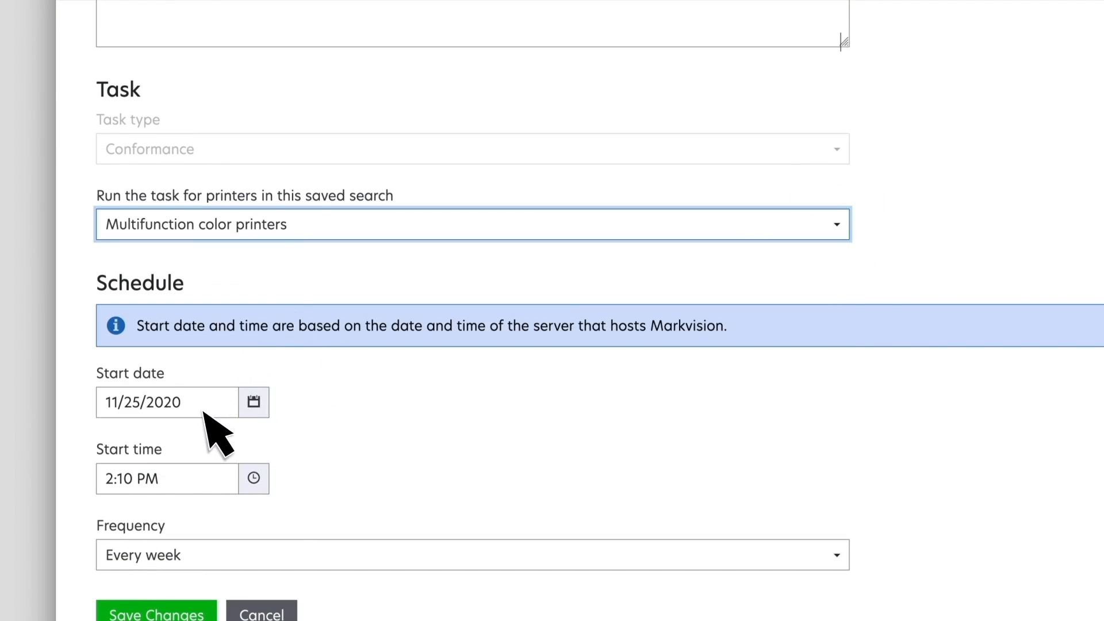
{"action": "scroll", "scroll_direction": "down", "scroll_amount": 3}
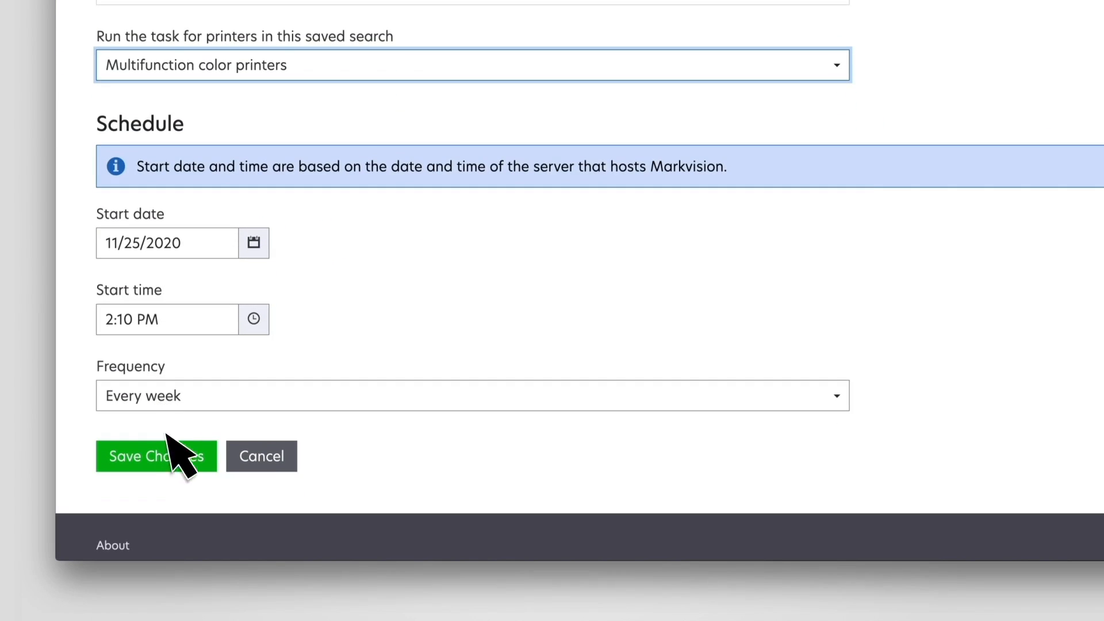
{"action": "left_click", "coordinate": [156, 455]}
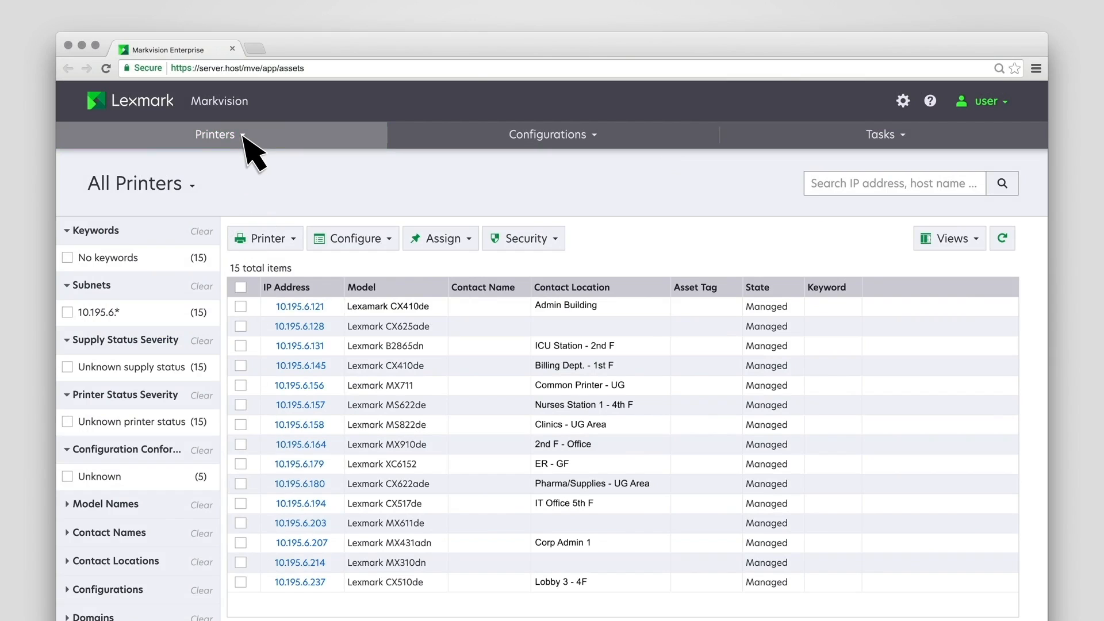
Step: Open the Pedia department discovery profile and scroll to its Assign Configurations section
{"action": "left_click", "coordinate": [216, 134]}
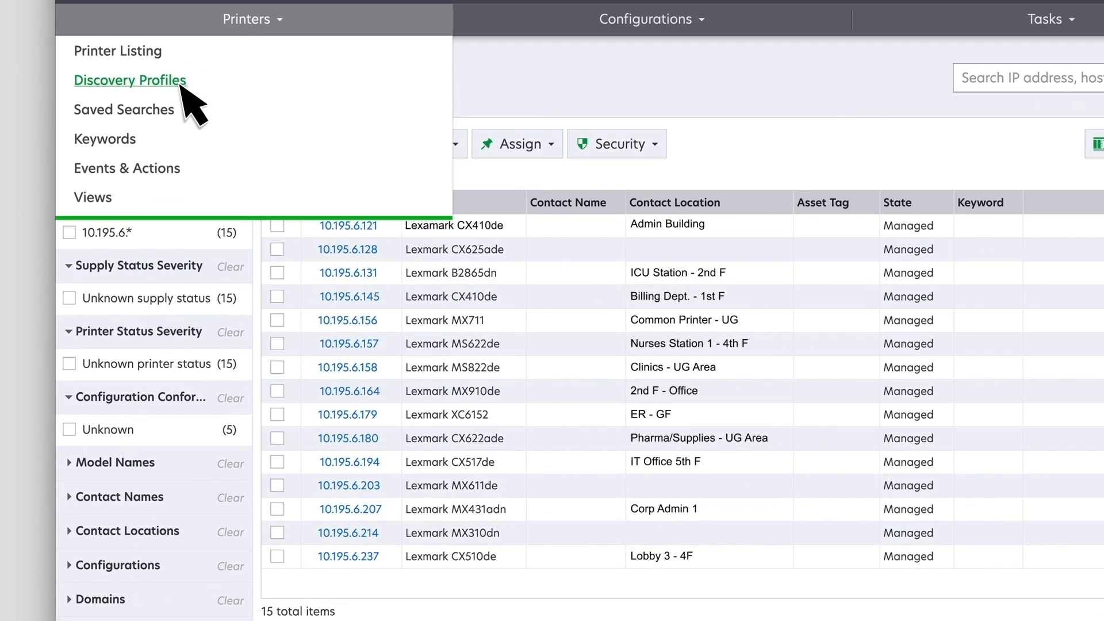
{"action": "left_click", "coordinate": [130, 79]}
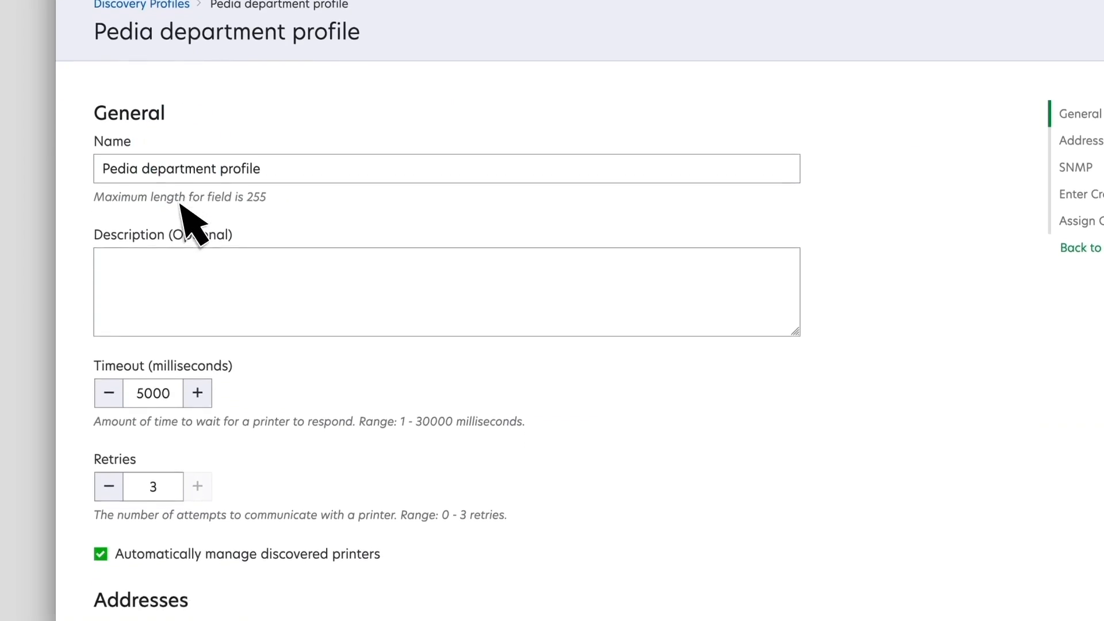
{"action": "scroll", "scroll_direction": "down", "scroll_amount": 3}
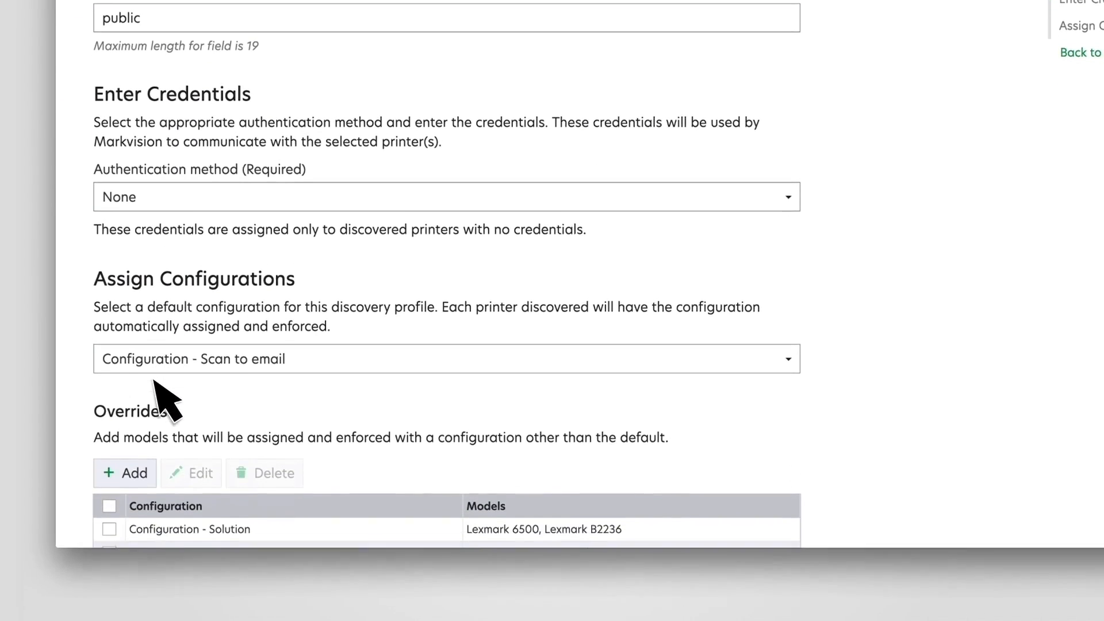